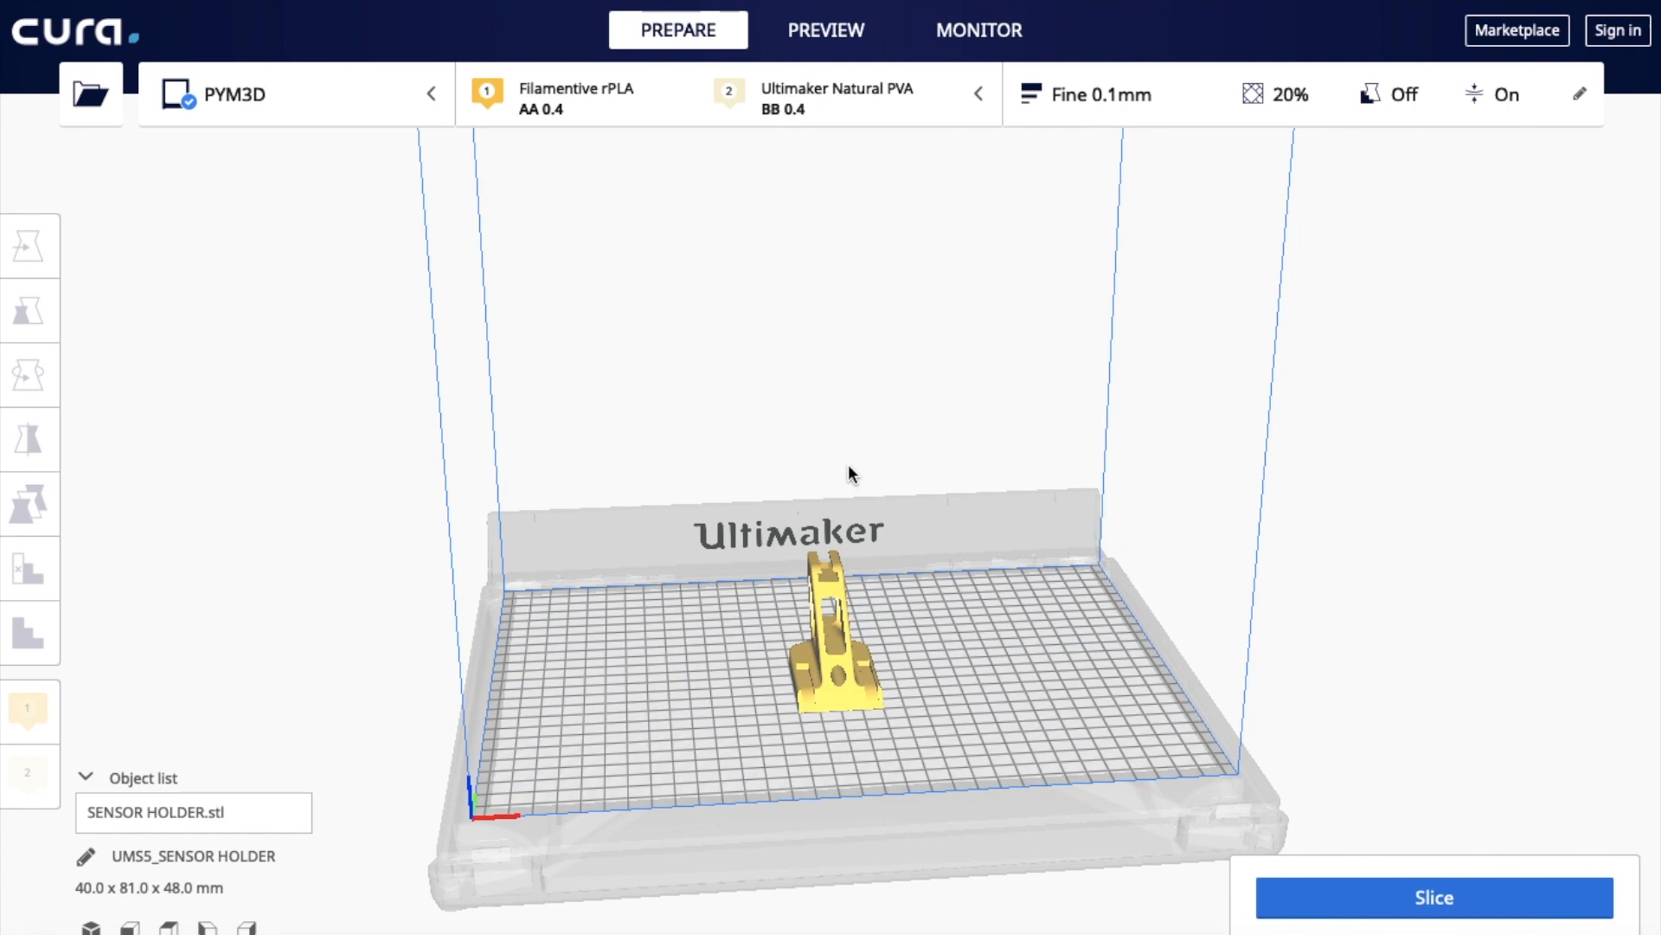
pyautogui.moveTo(708, 242)
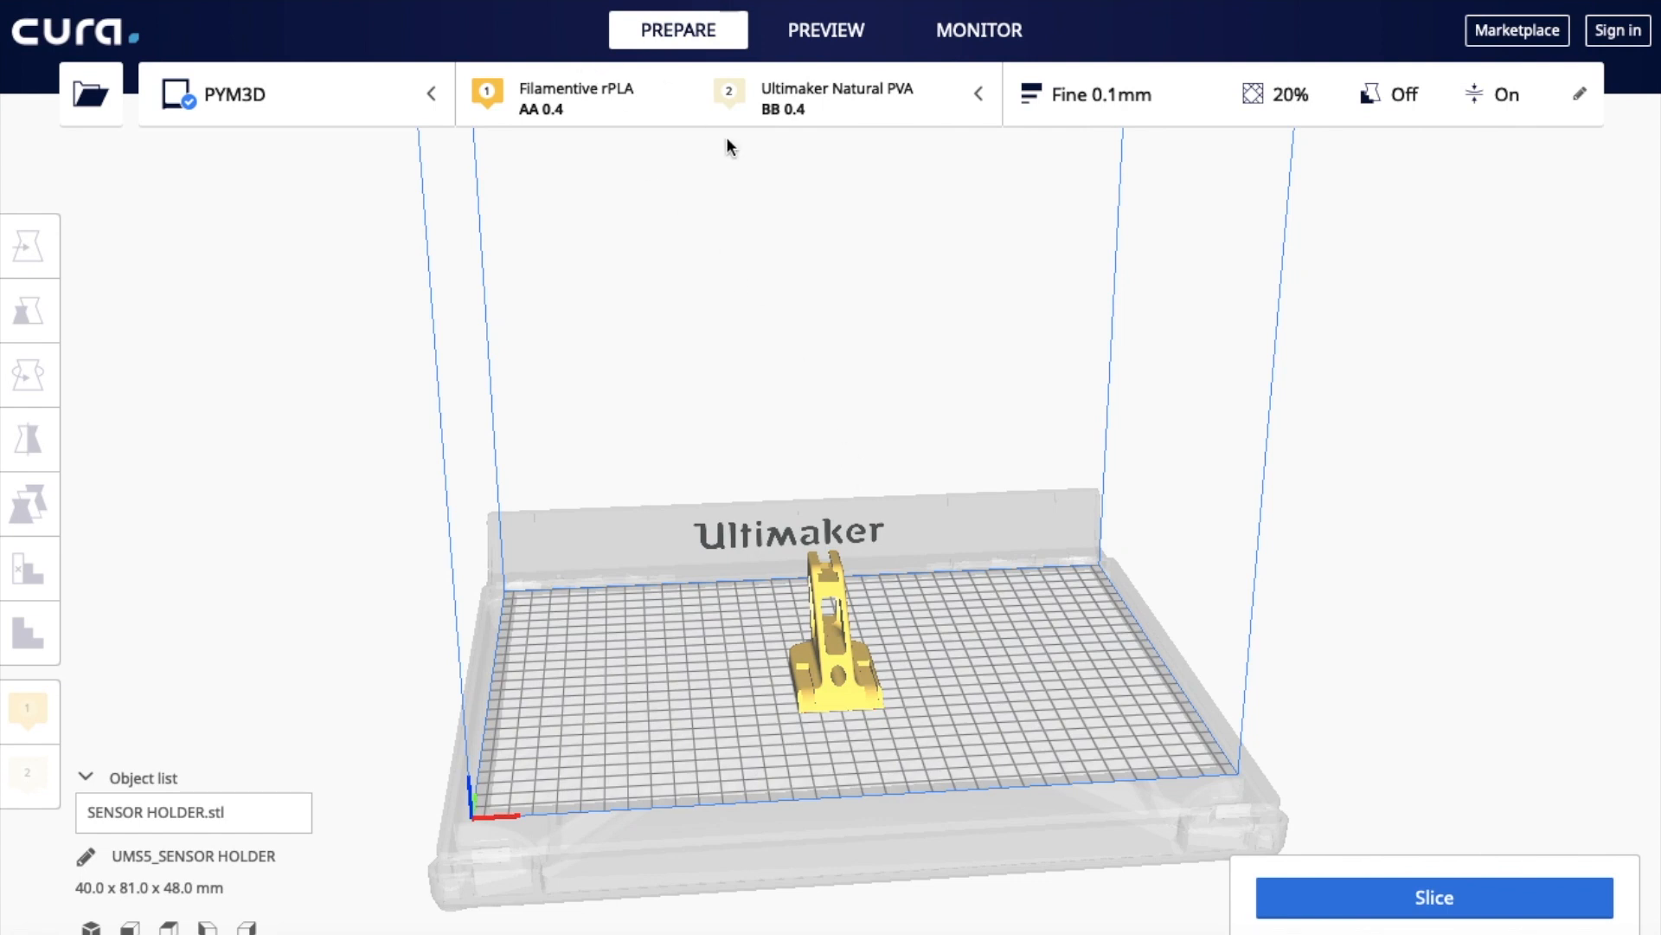
pyautogui.moveTo(451, 183)
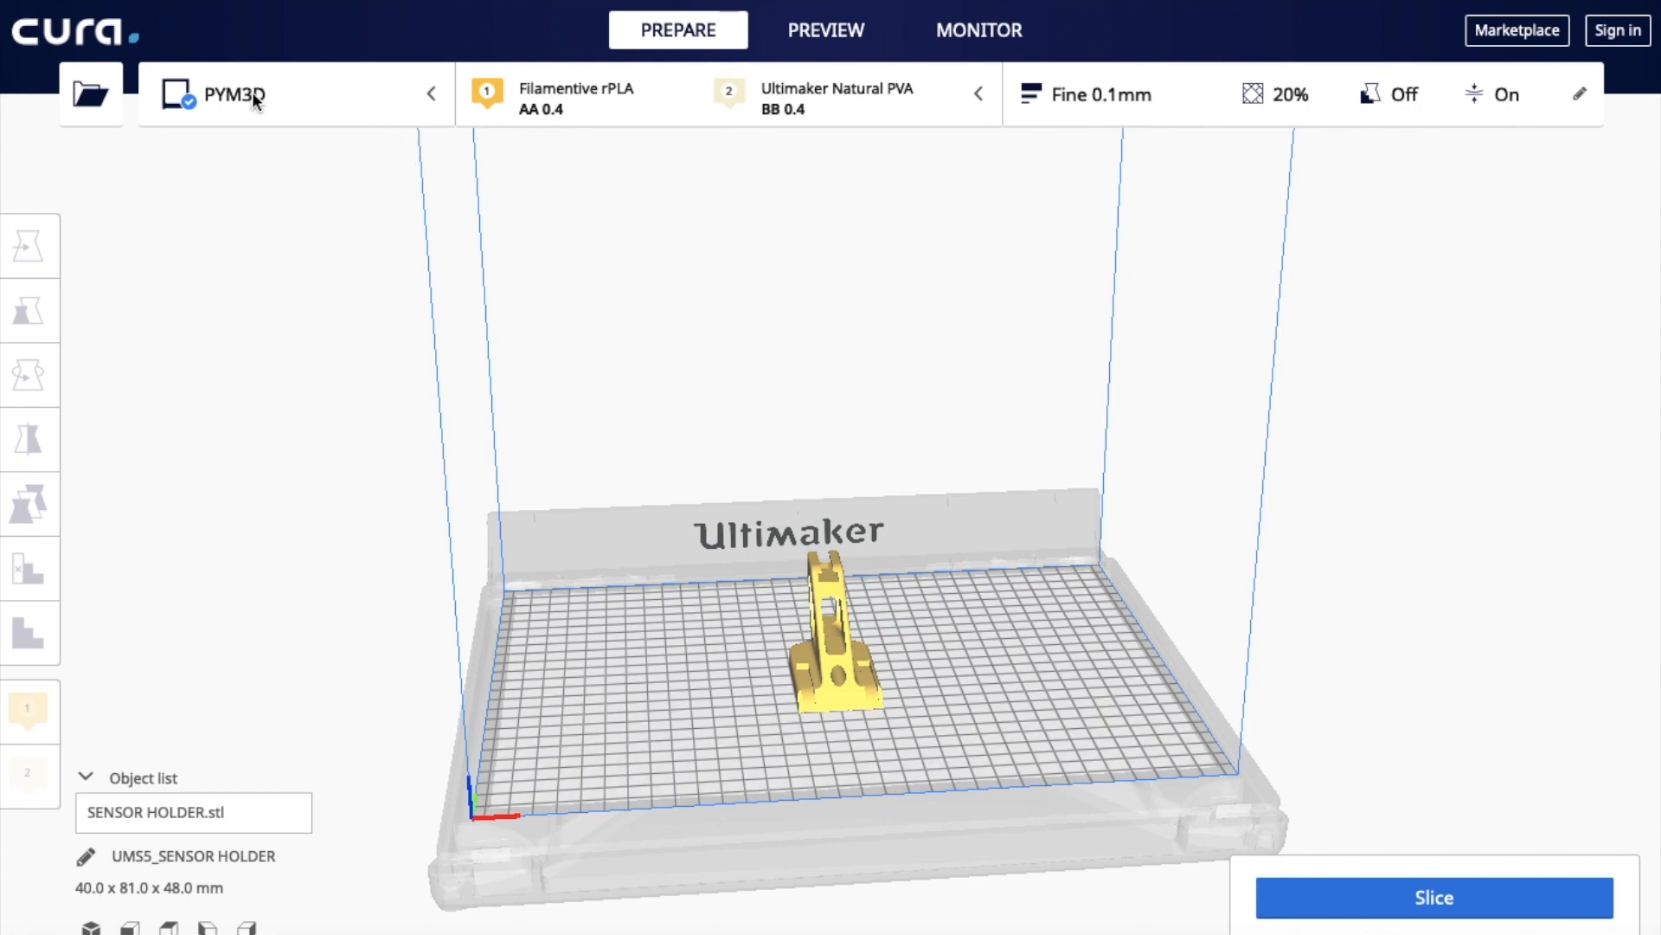
pyautogui.moveTo(294, 97)
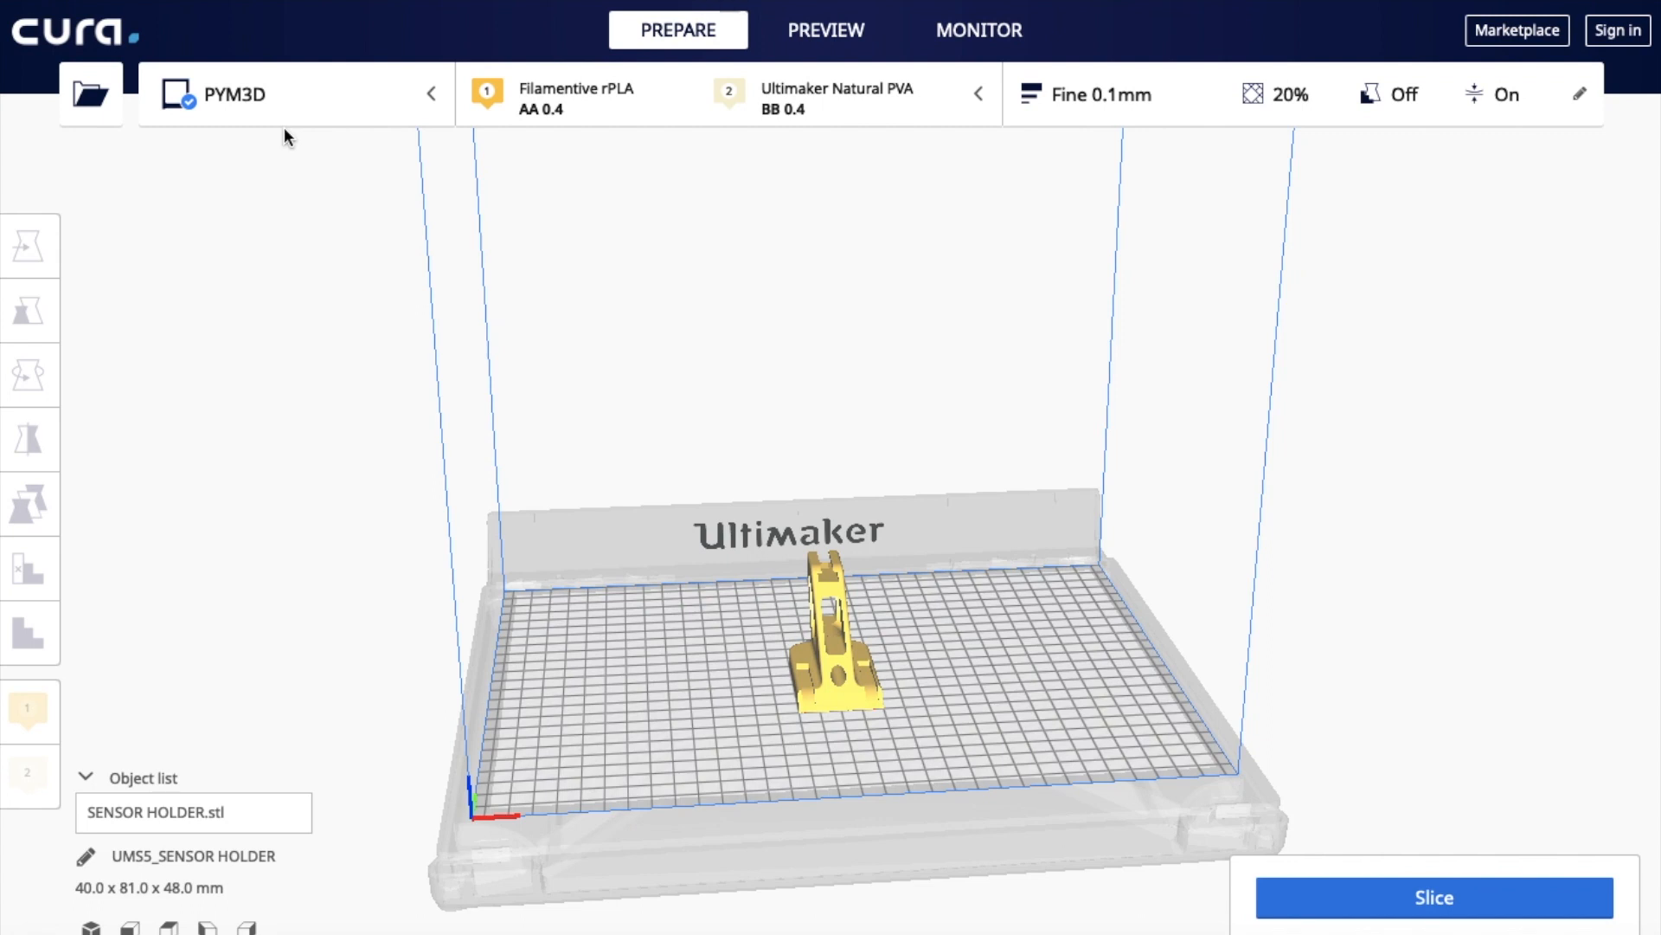
pyautogui.moveTo(324, 96)
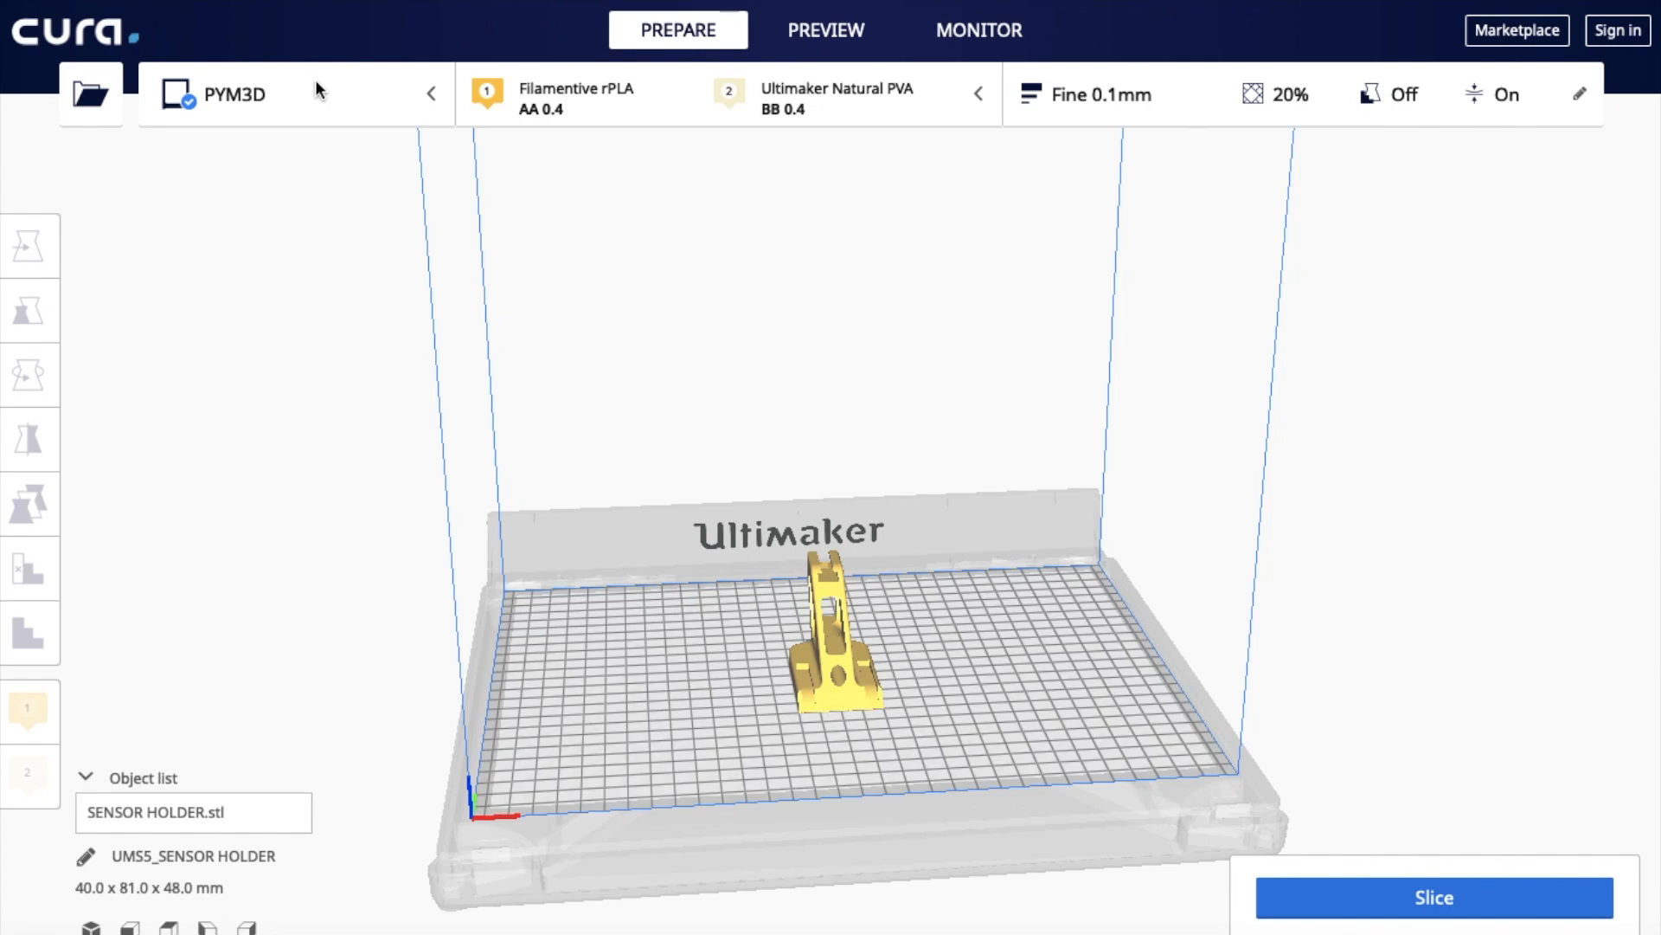
pyautogui.moveTo(254, 90)
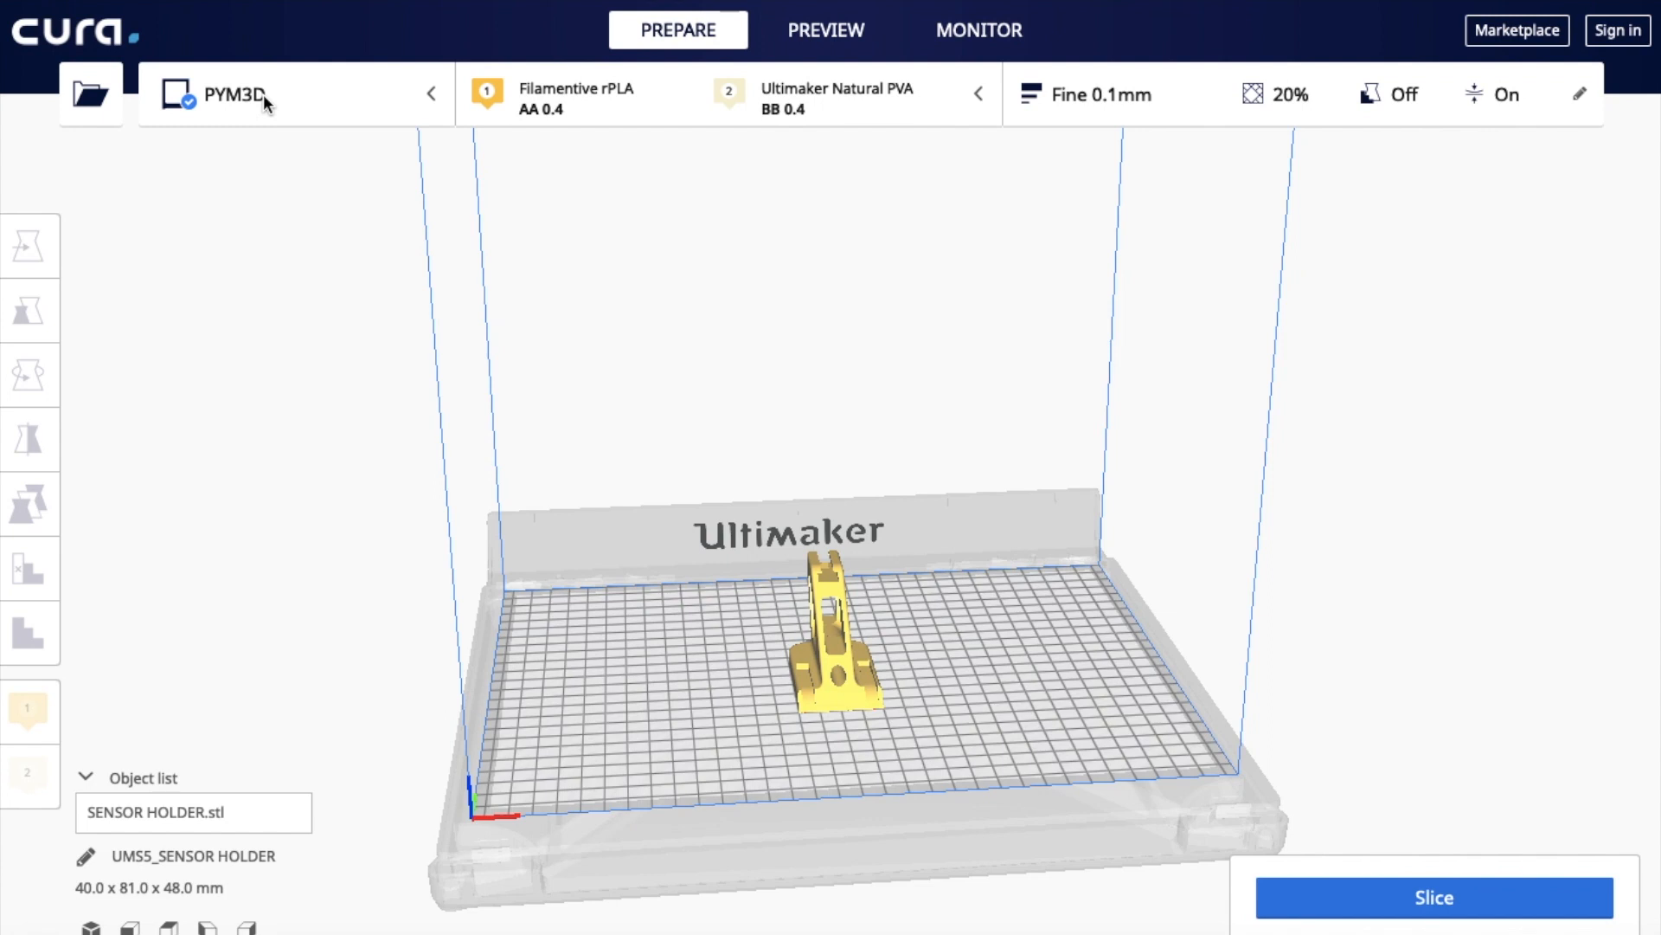
pyautogui.moveTo(216, 121)
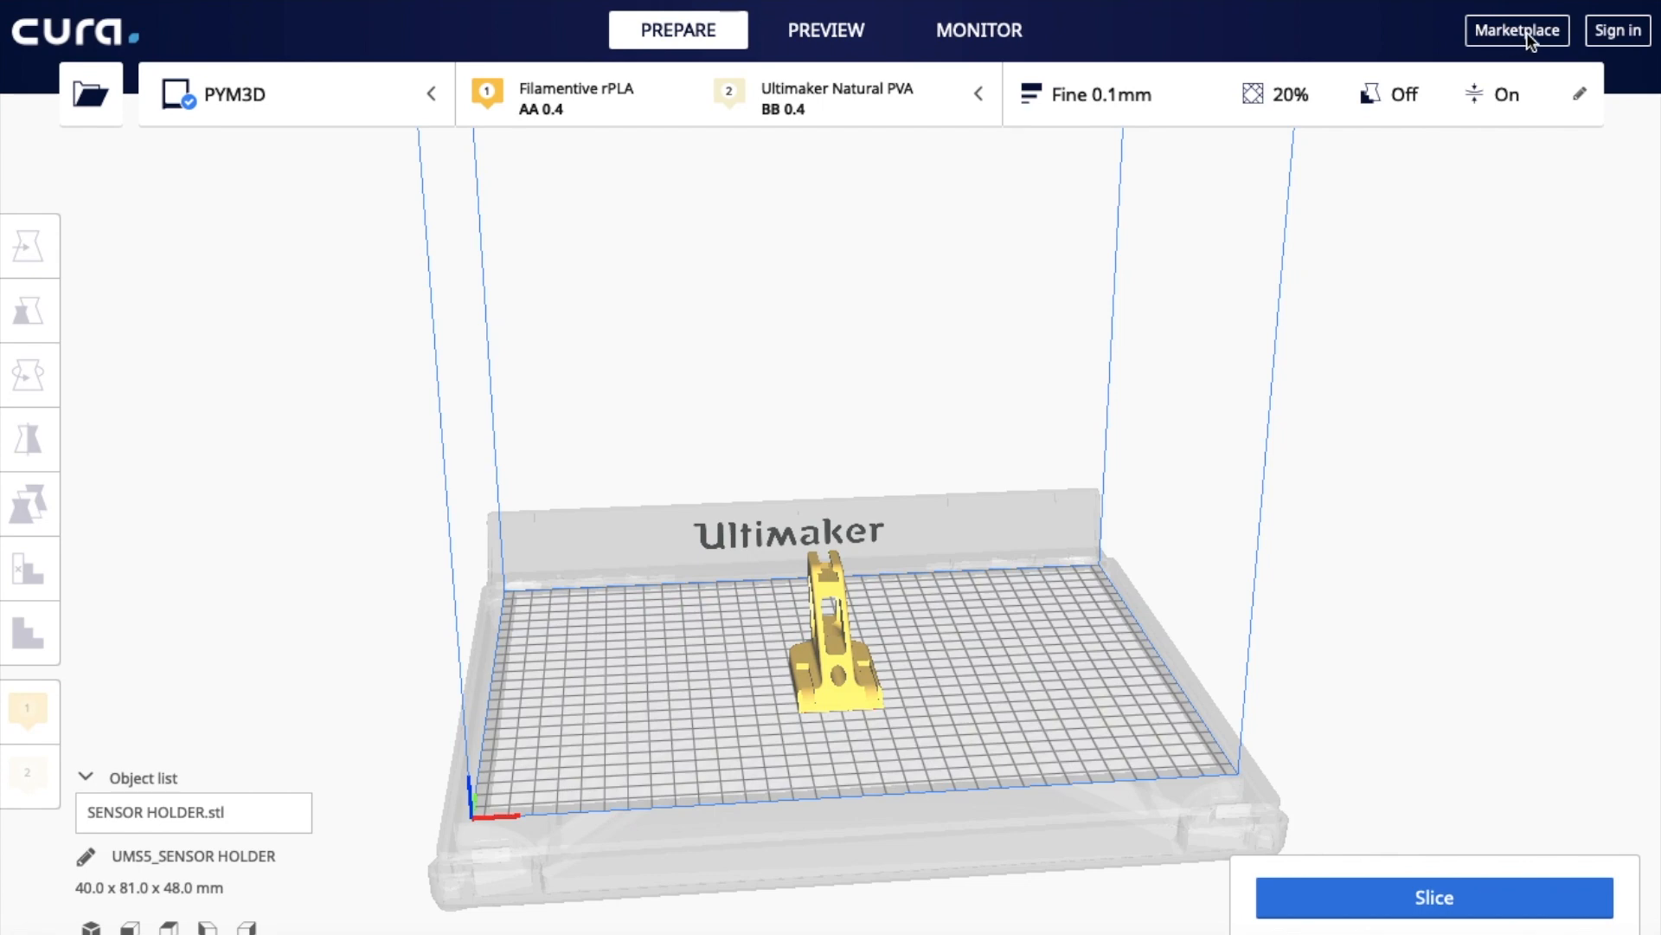
# Step: Browse the Marketplace materials catalogue down to the DSM vendor entry
pyautogui.click(1516, 29)
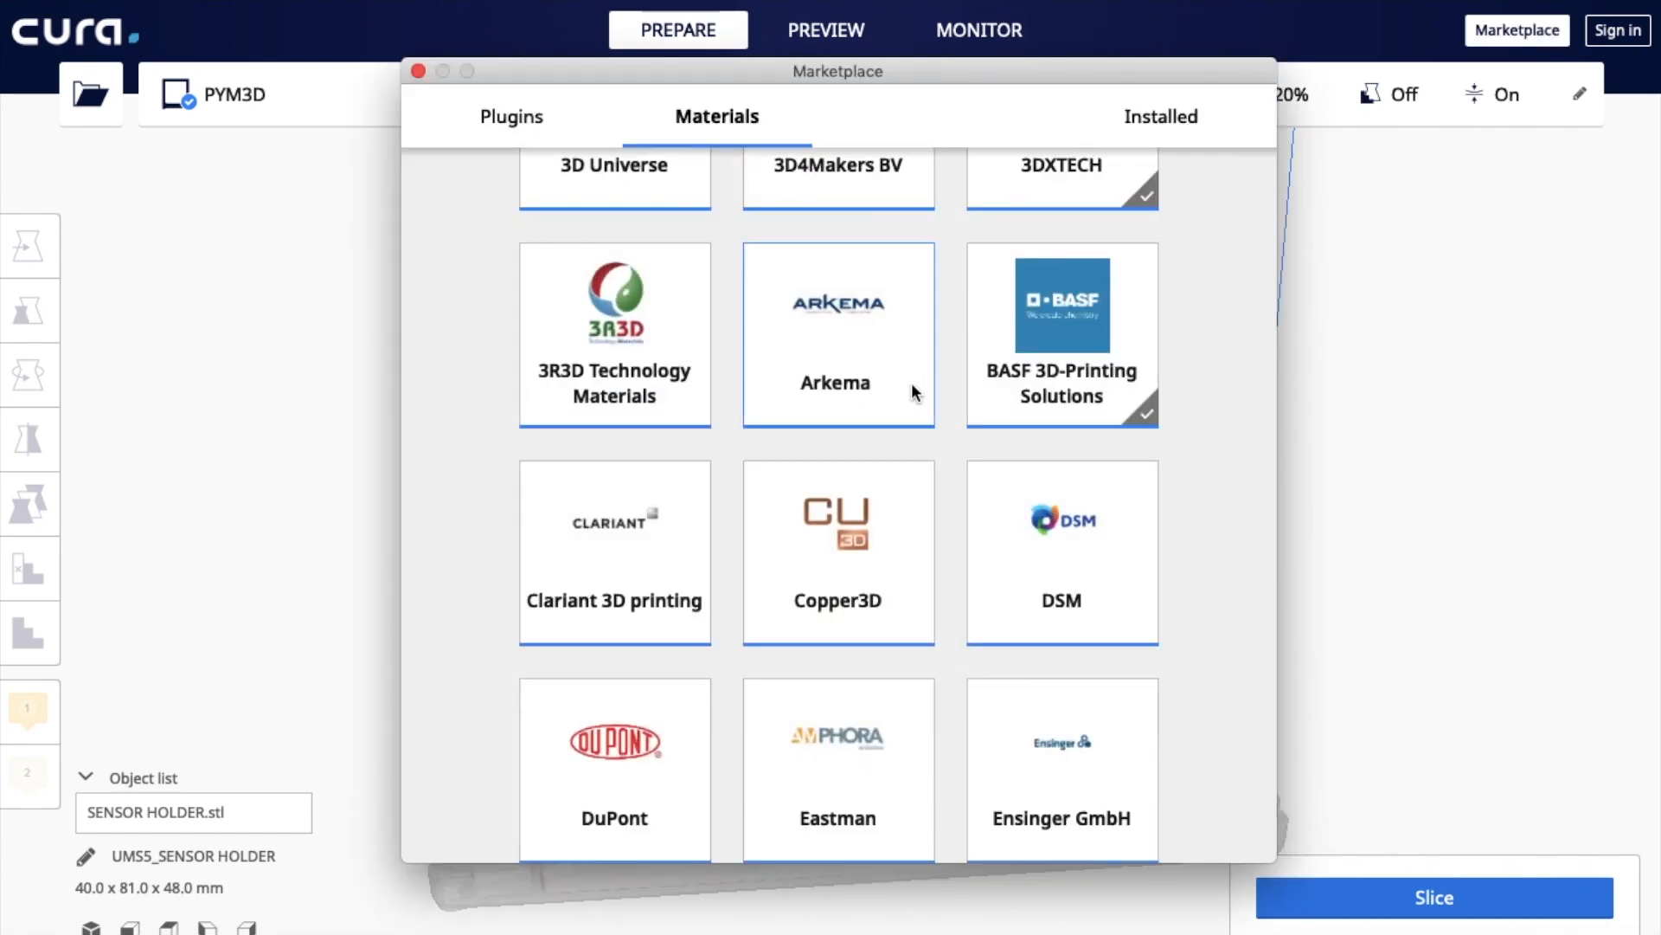
pyautogui.click(510, 116)
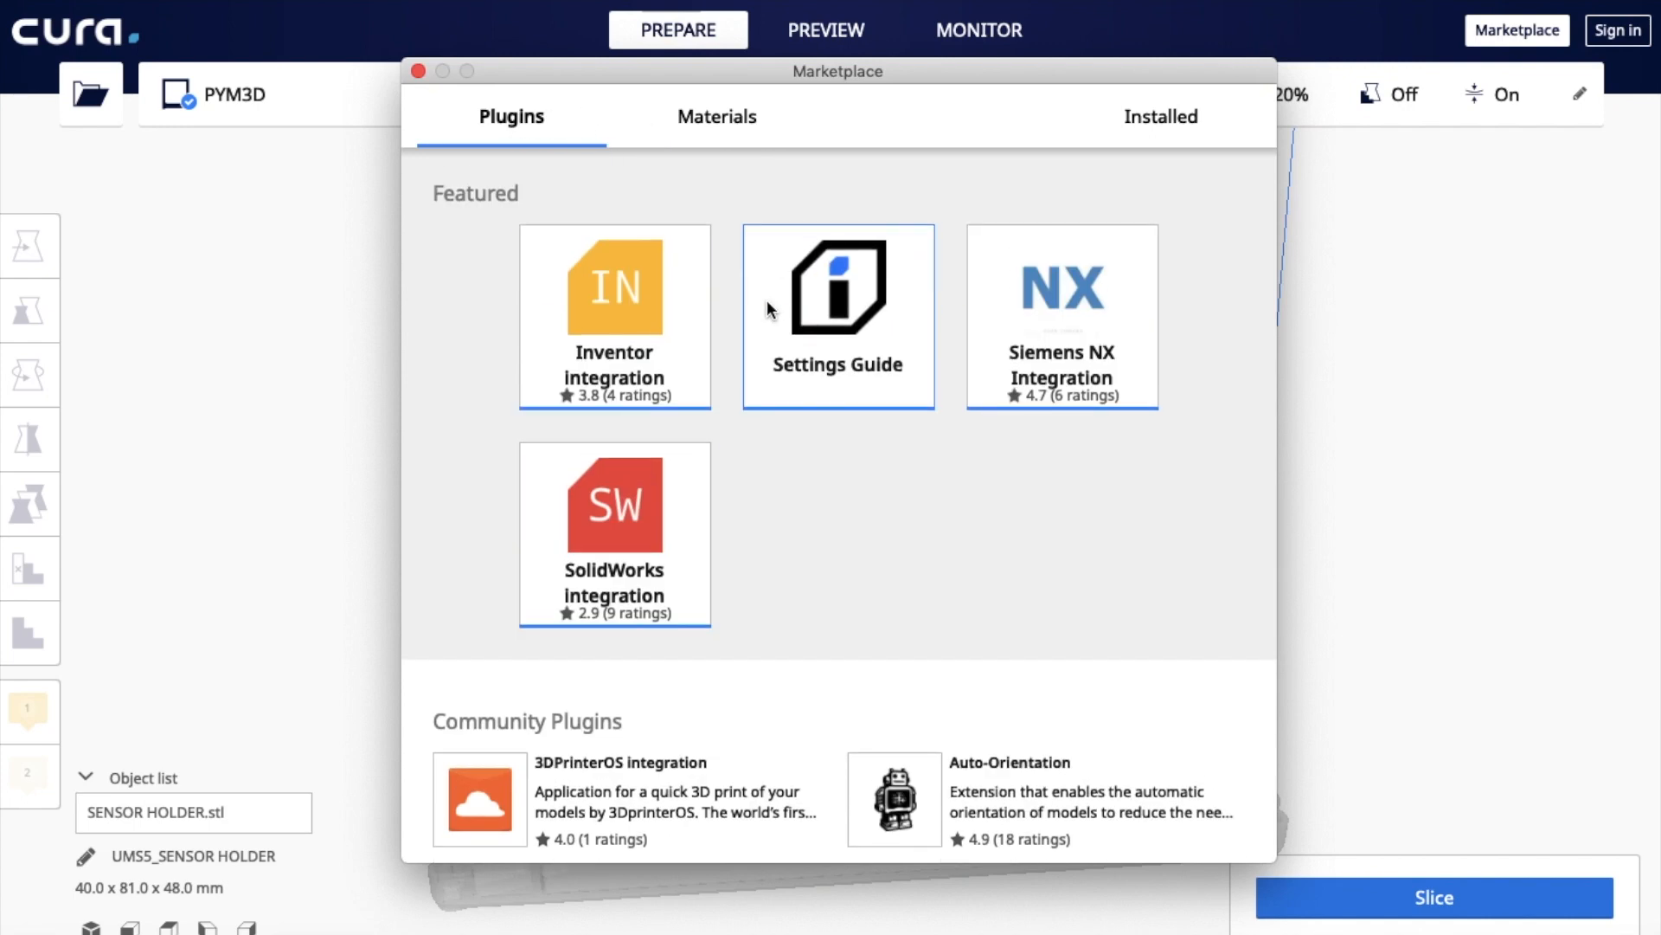
pyautogui.click(716, 116)
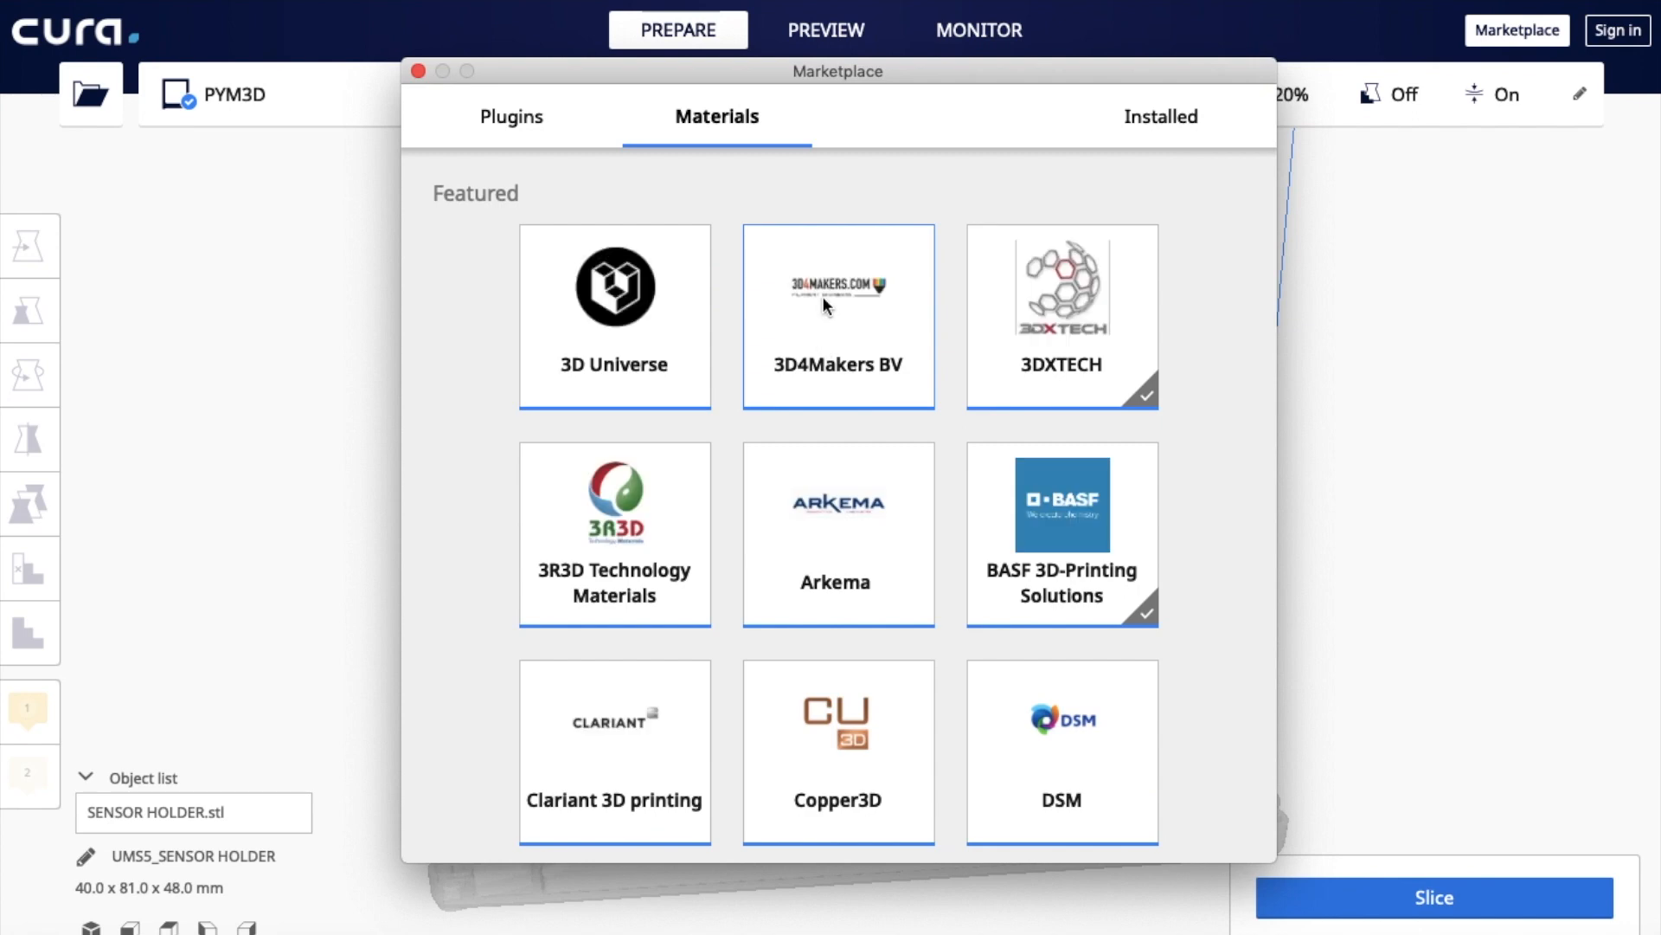
pyautogui.scroll(-3)
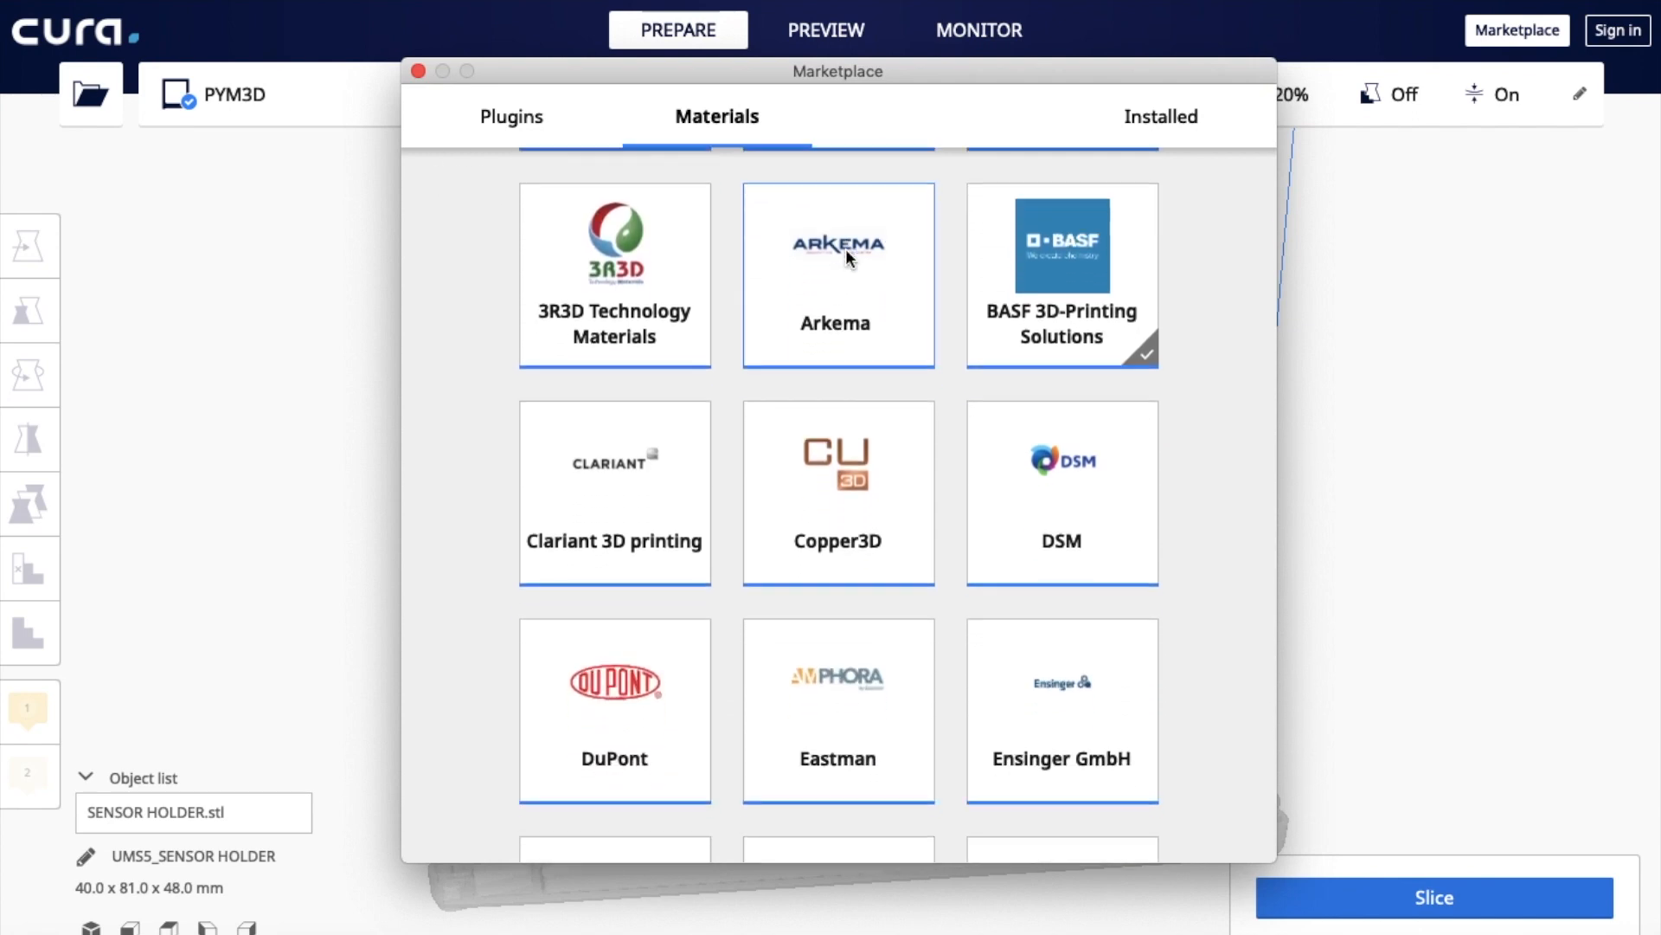
pyautogui.scroll(-3)
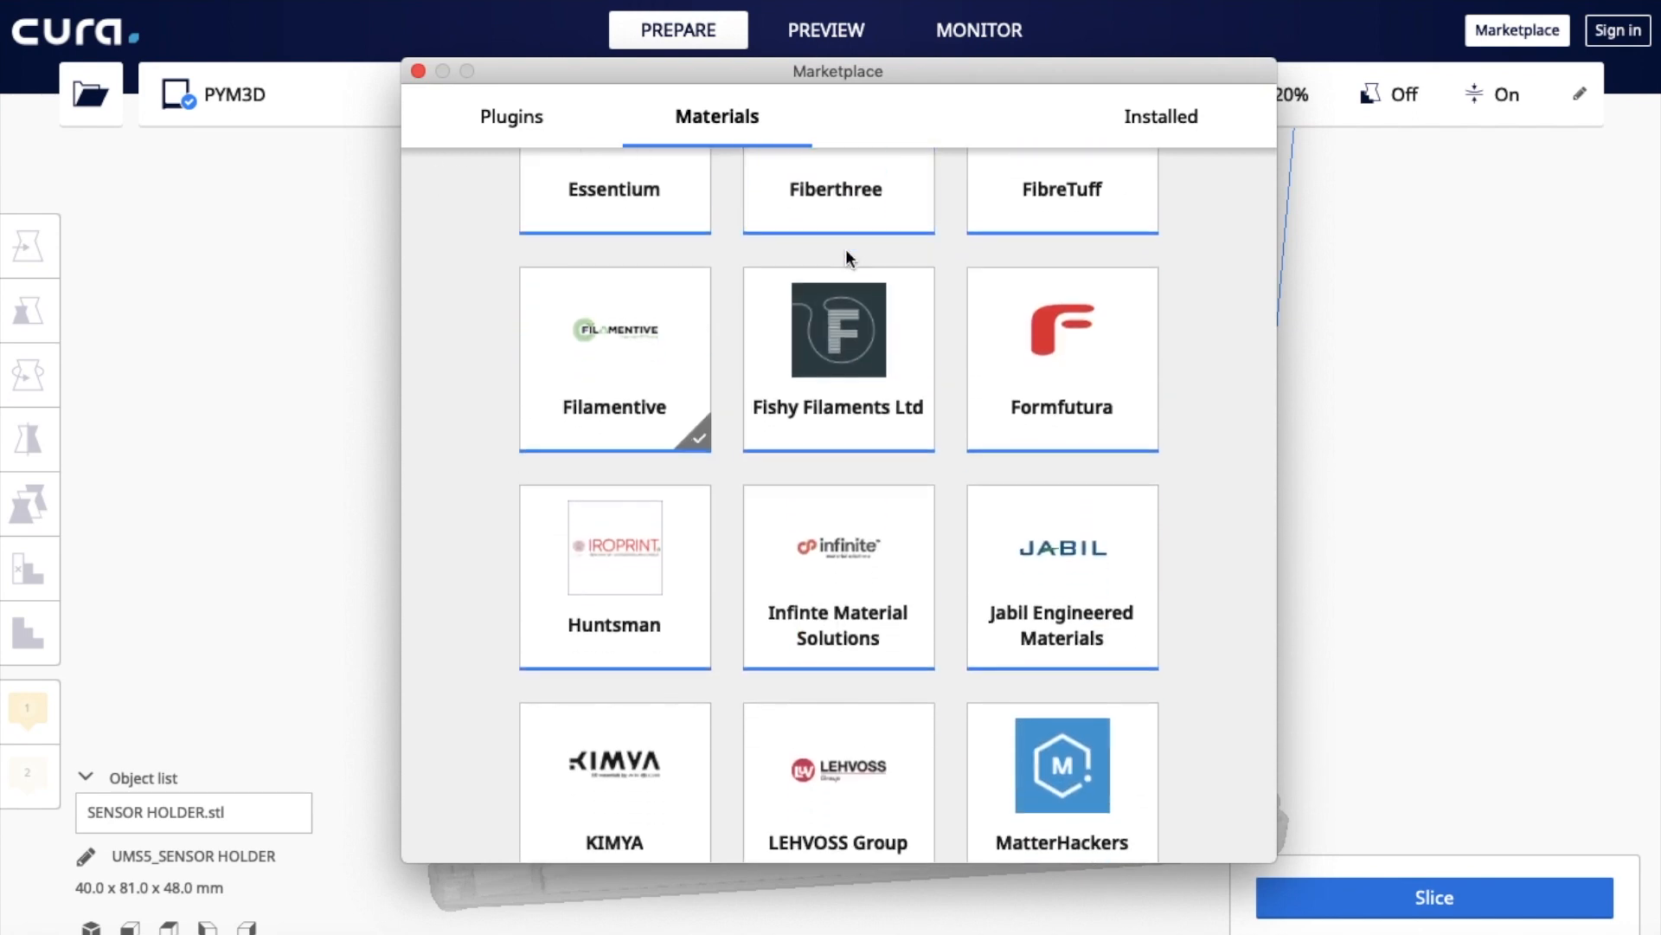
pyautogui.scroll(-3)
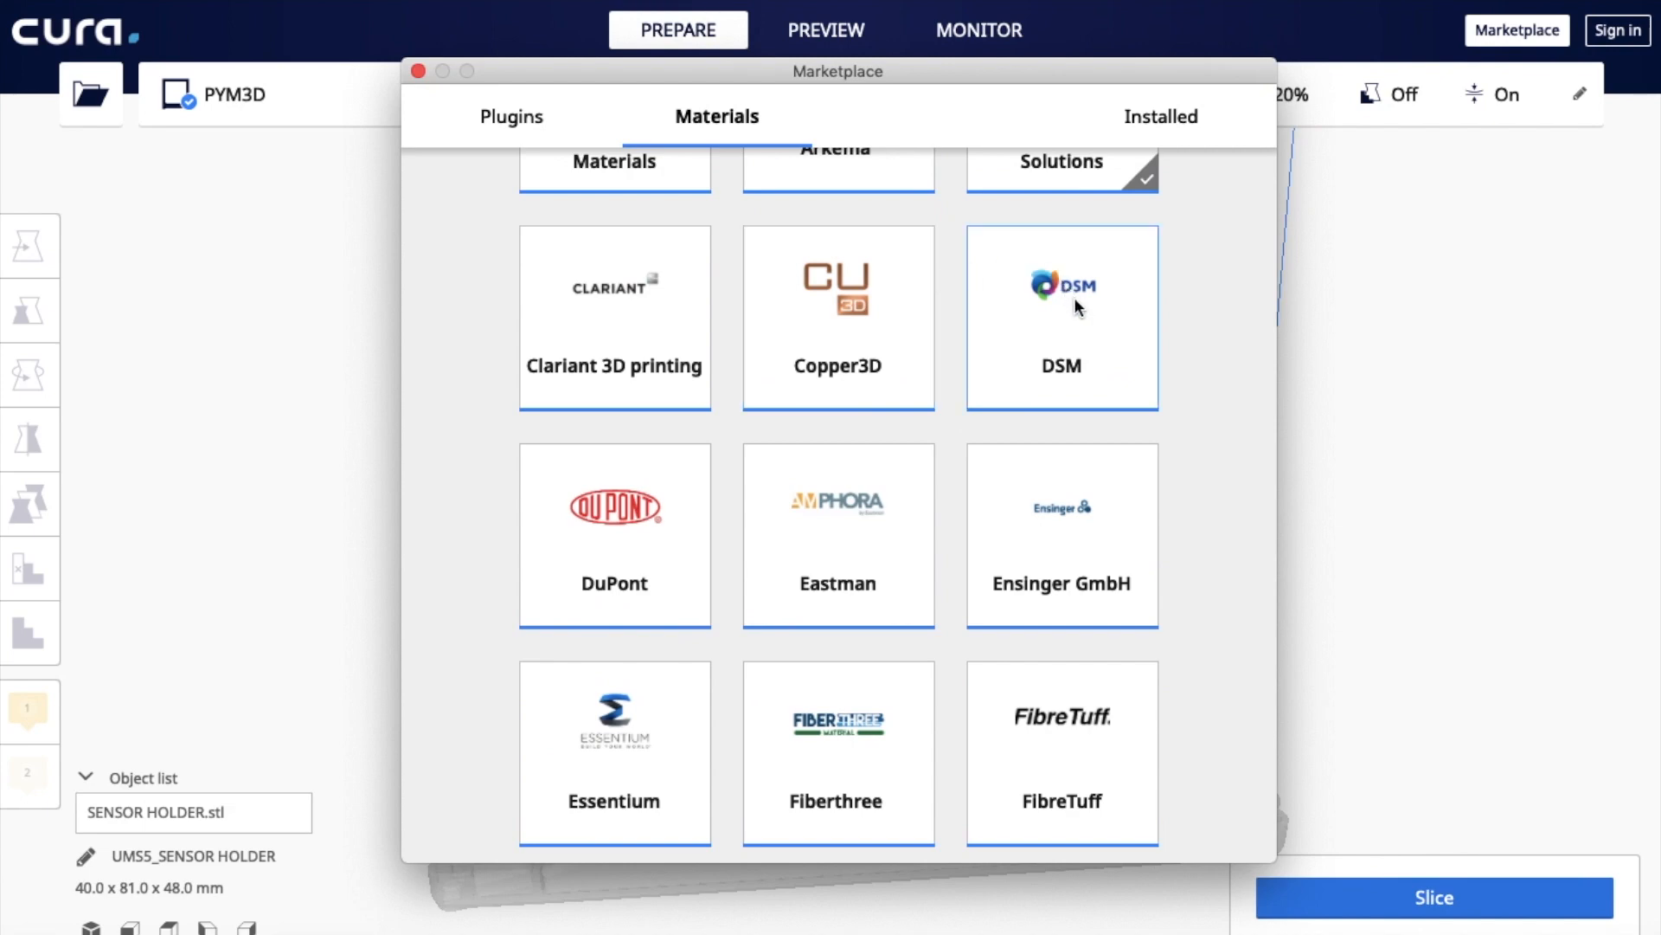
# Step: Install the NovamidID1030 profile from DSM's page and quit Cura to apply it
pyautogui.click(1061, 316)
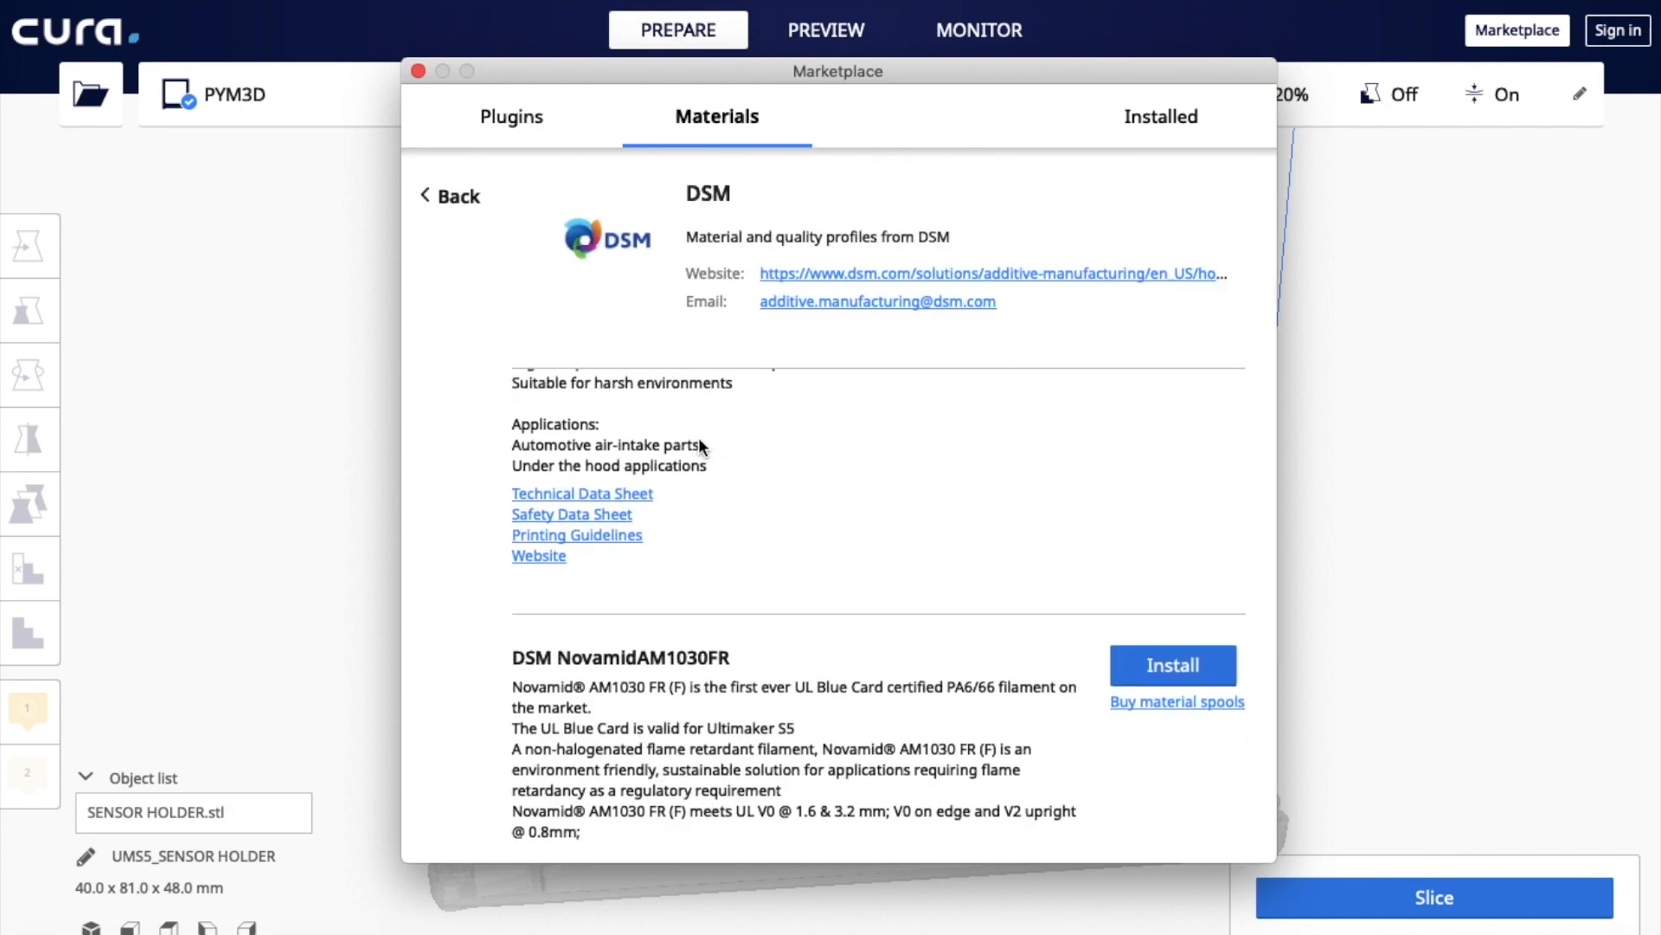
pyautogui.scroll(-3)
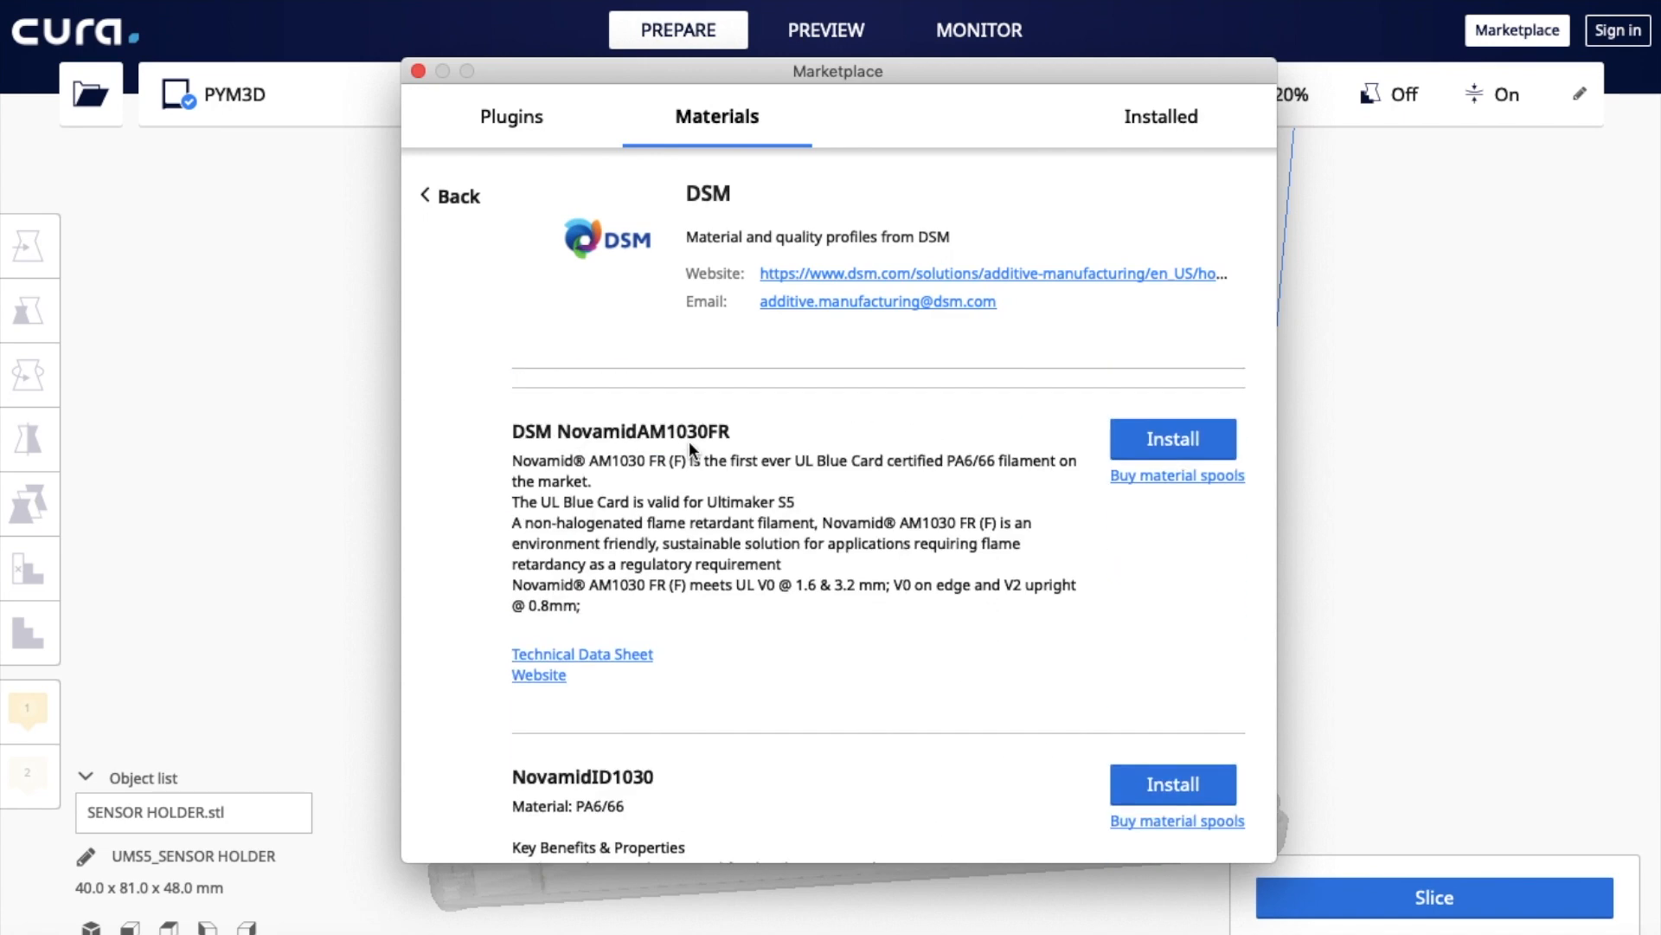
pyautogui.scroll(-3)
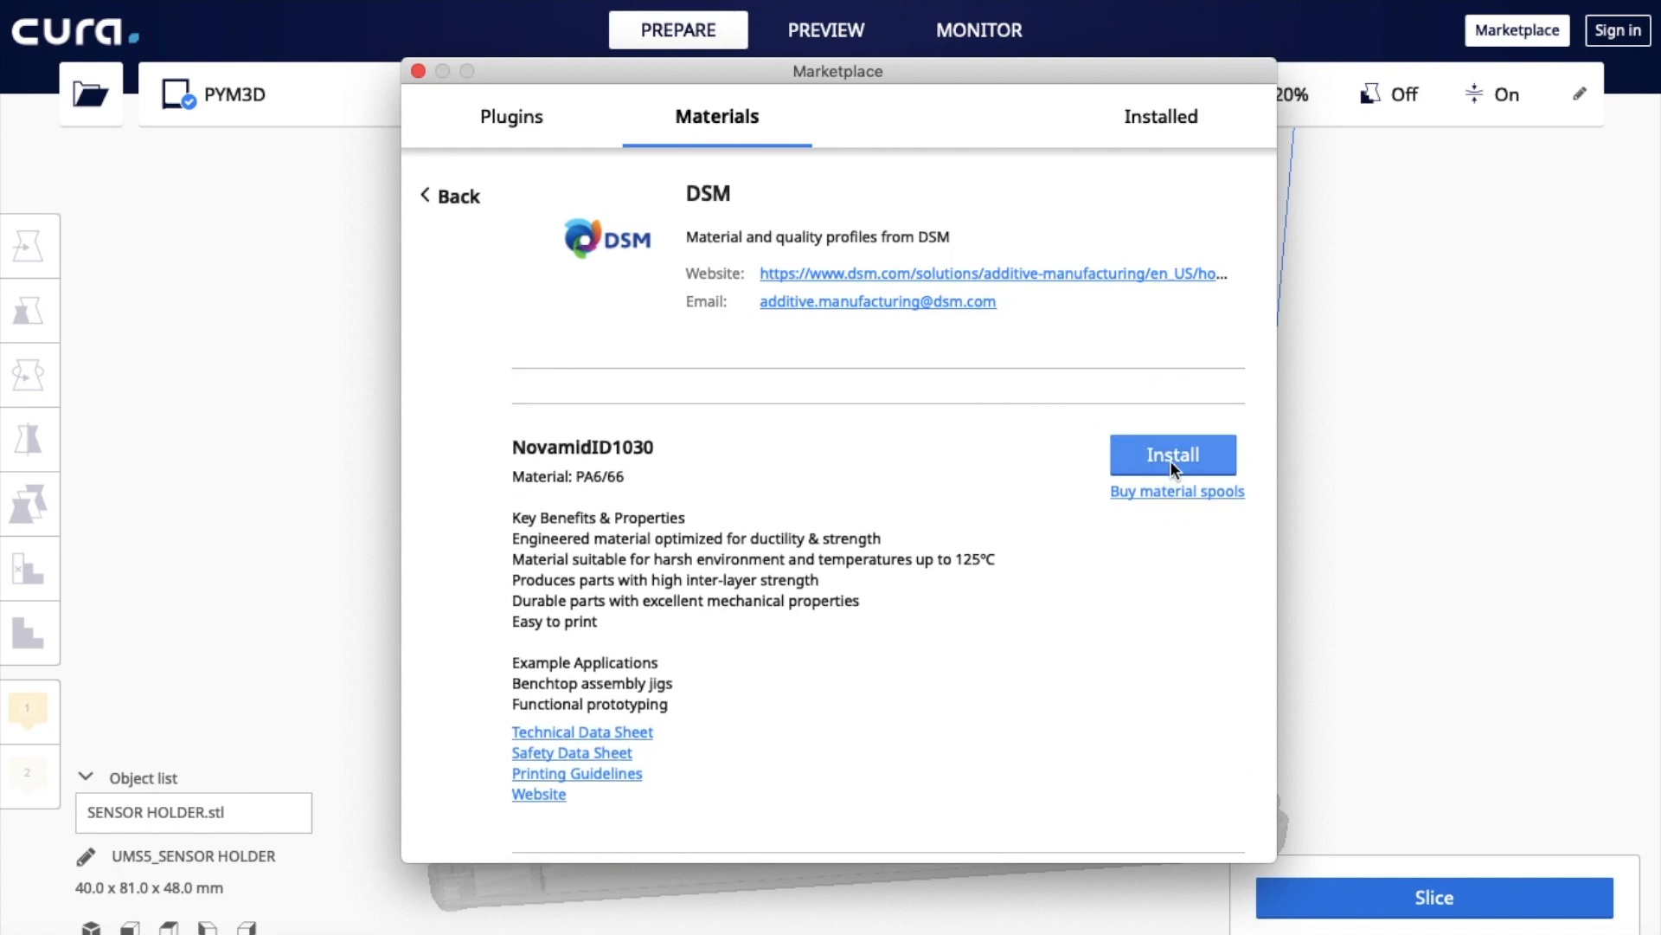
pyautogui.click(1172, 455)
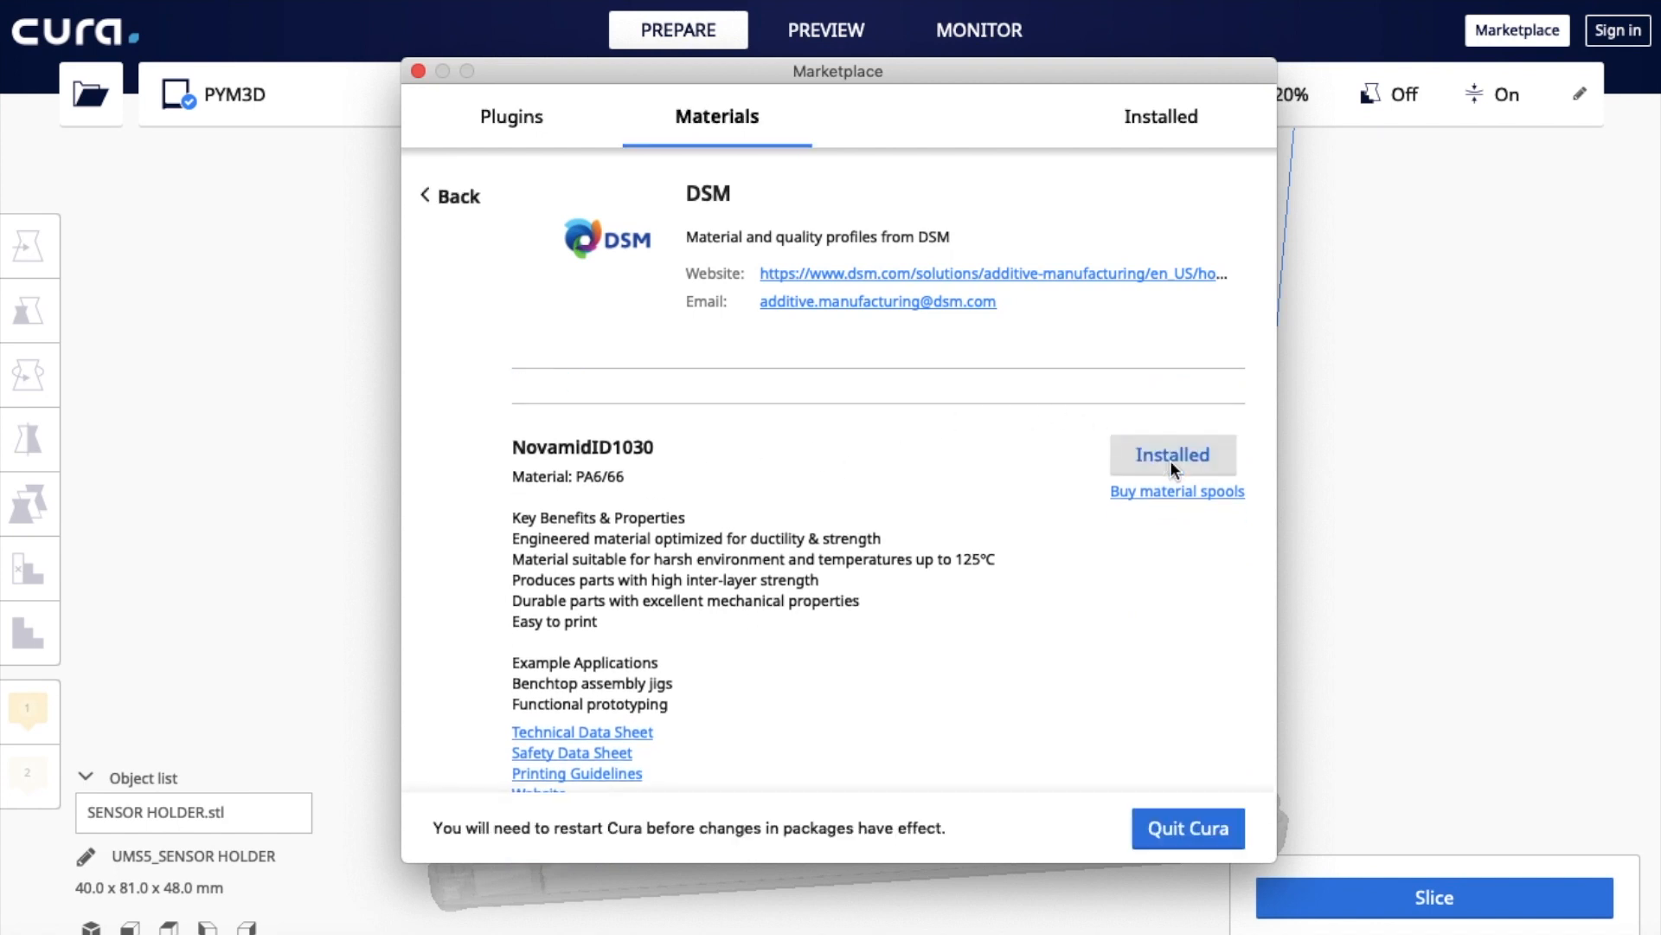
pyautogui.moveTo(718, 834)
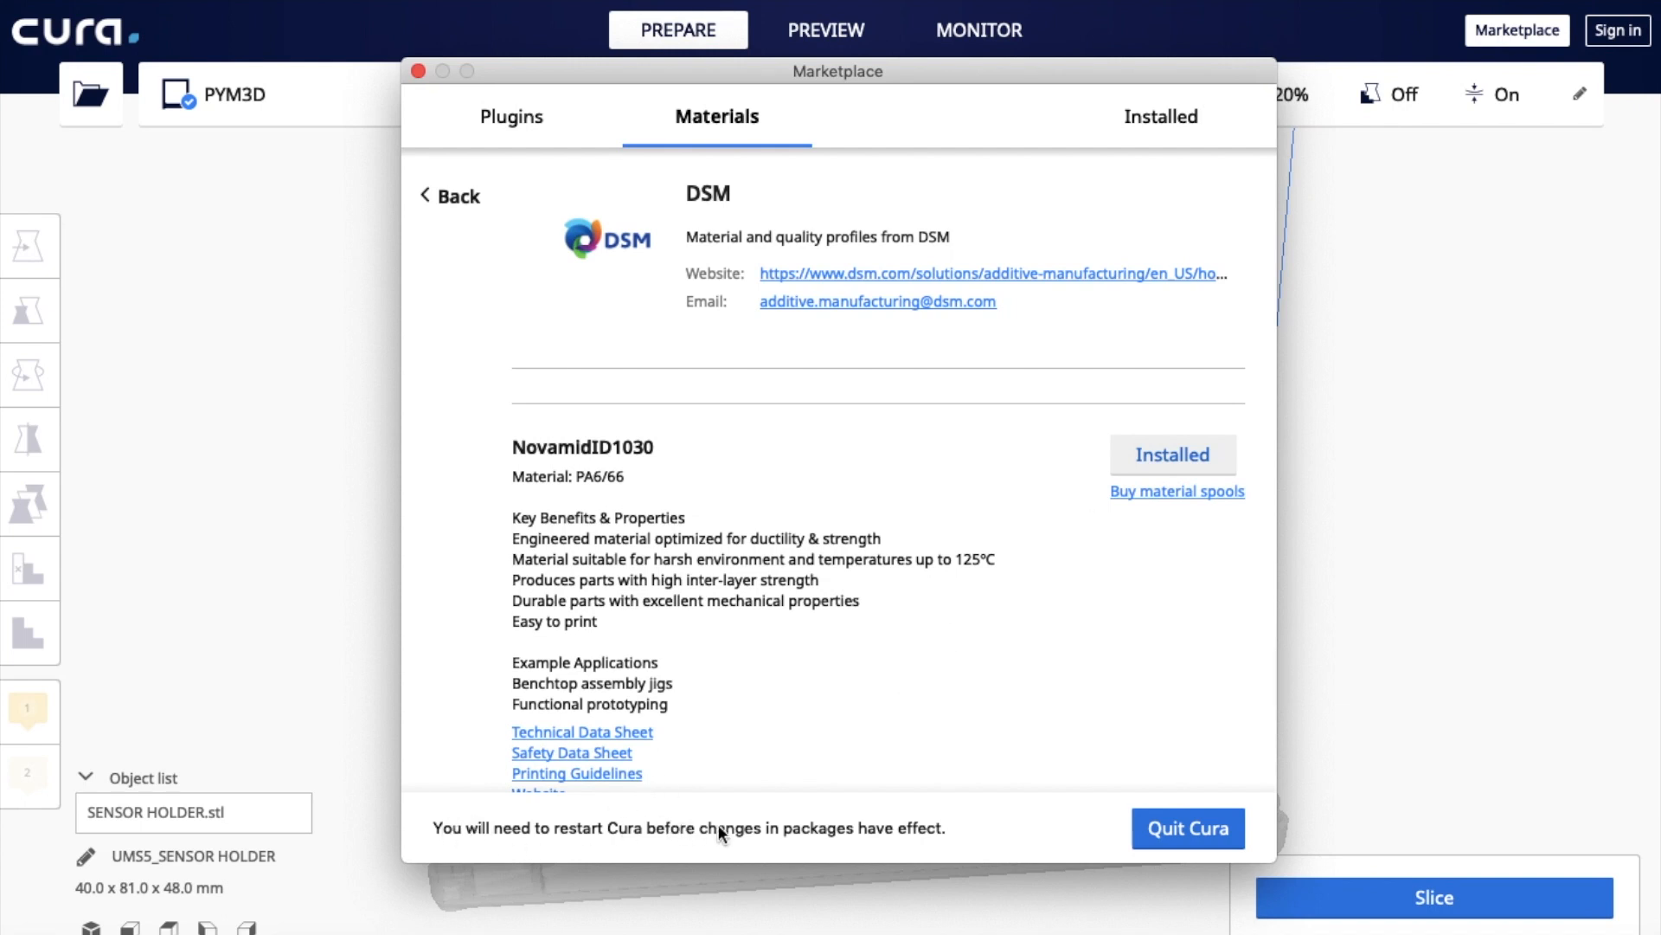
pyautogui.moveTo(956, 827)
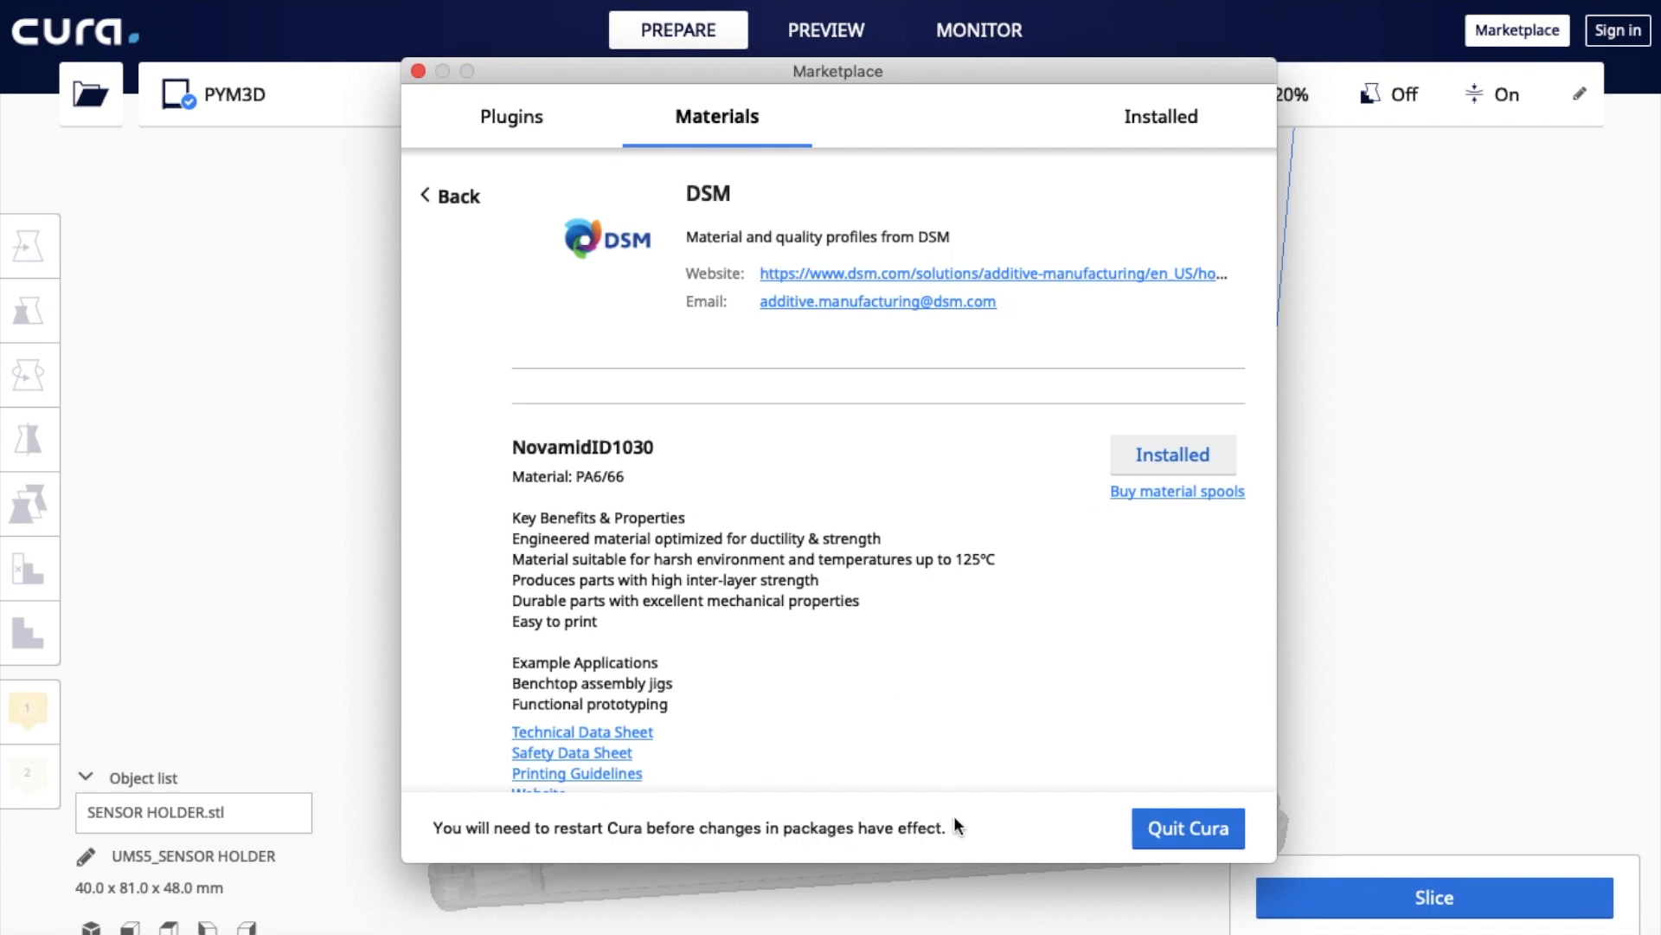
pyautogui.moveTo(959, 815)
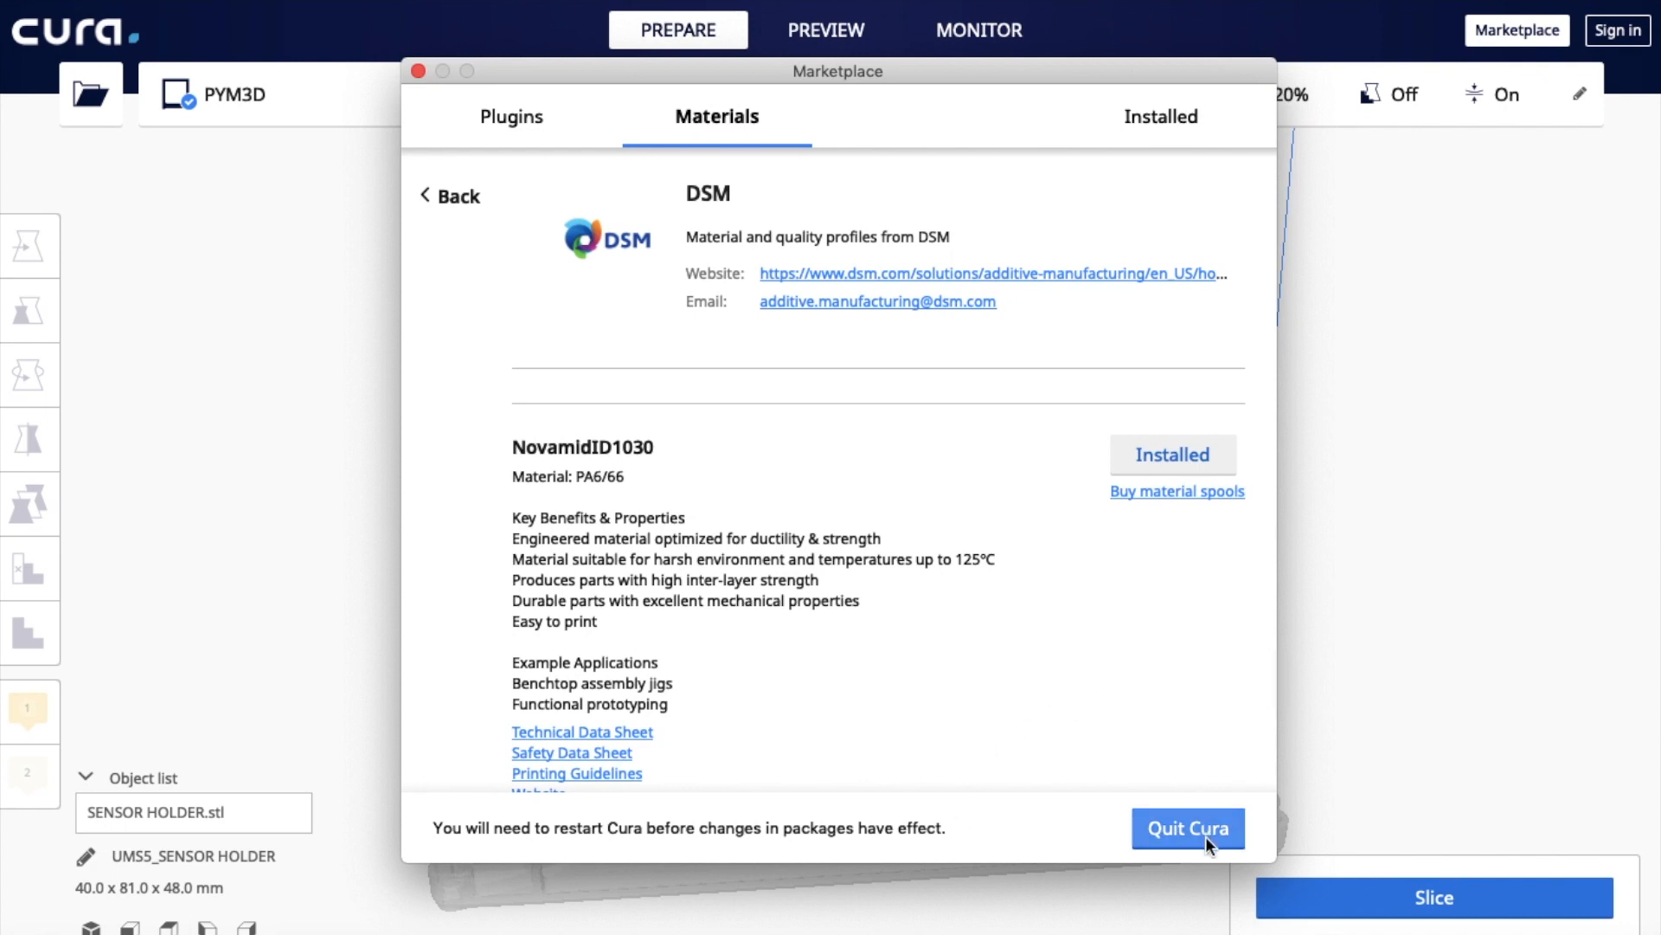
pyautogui.click(1187, 827)
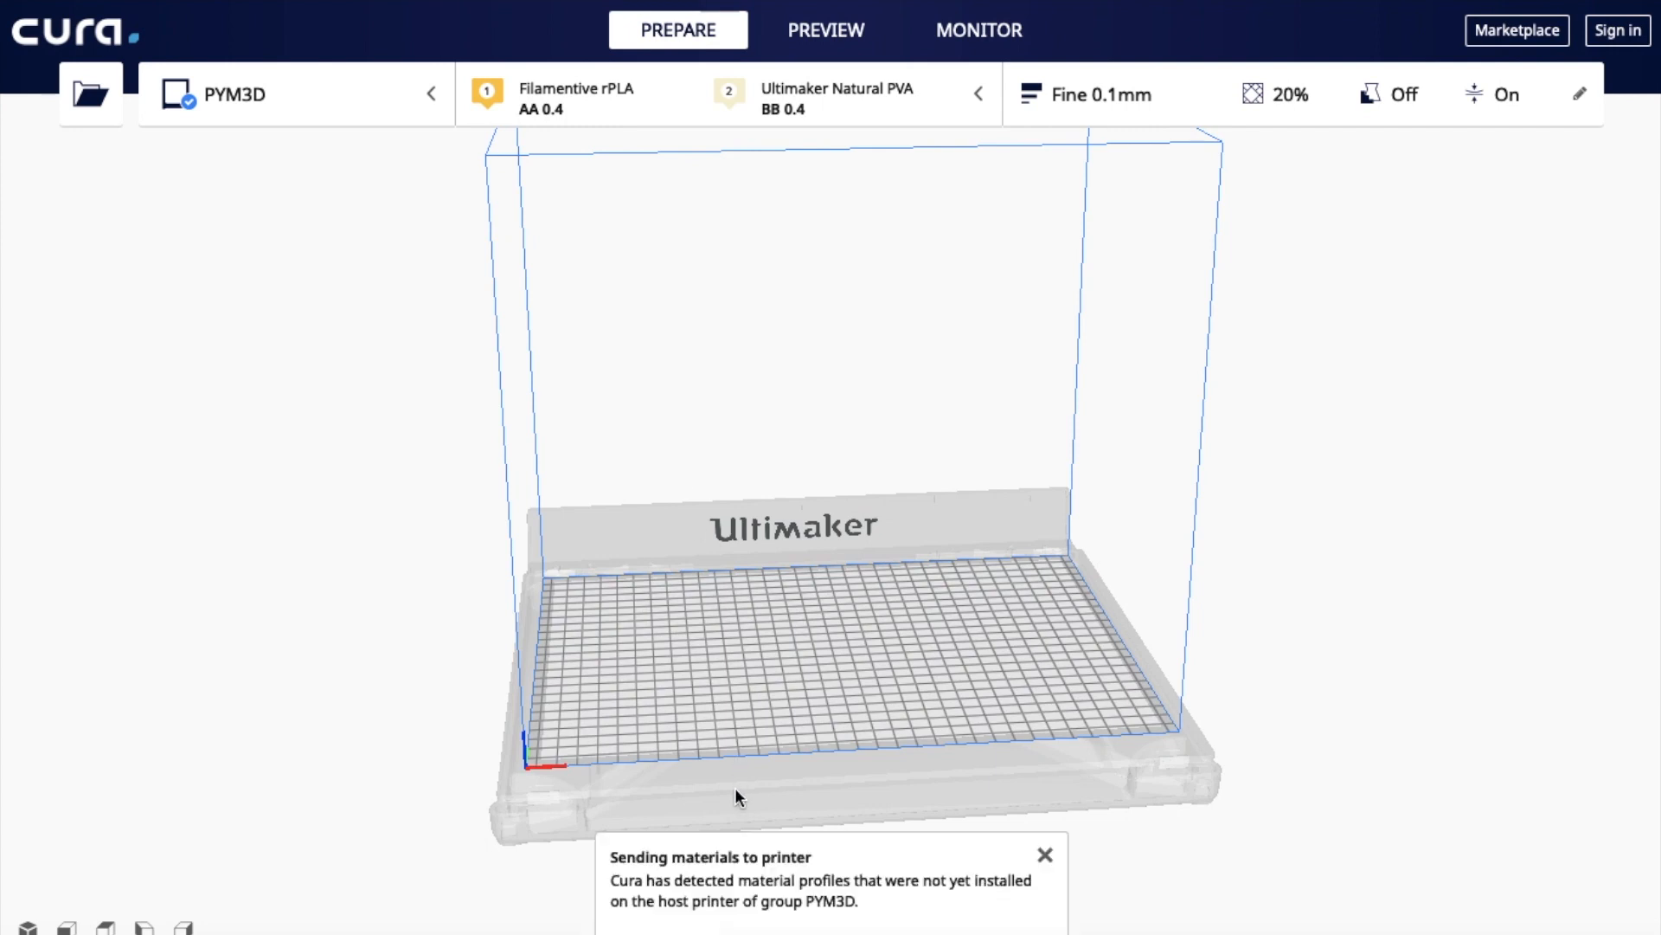
pyautogui.moveTo(888, 913)
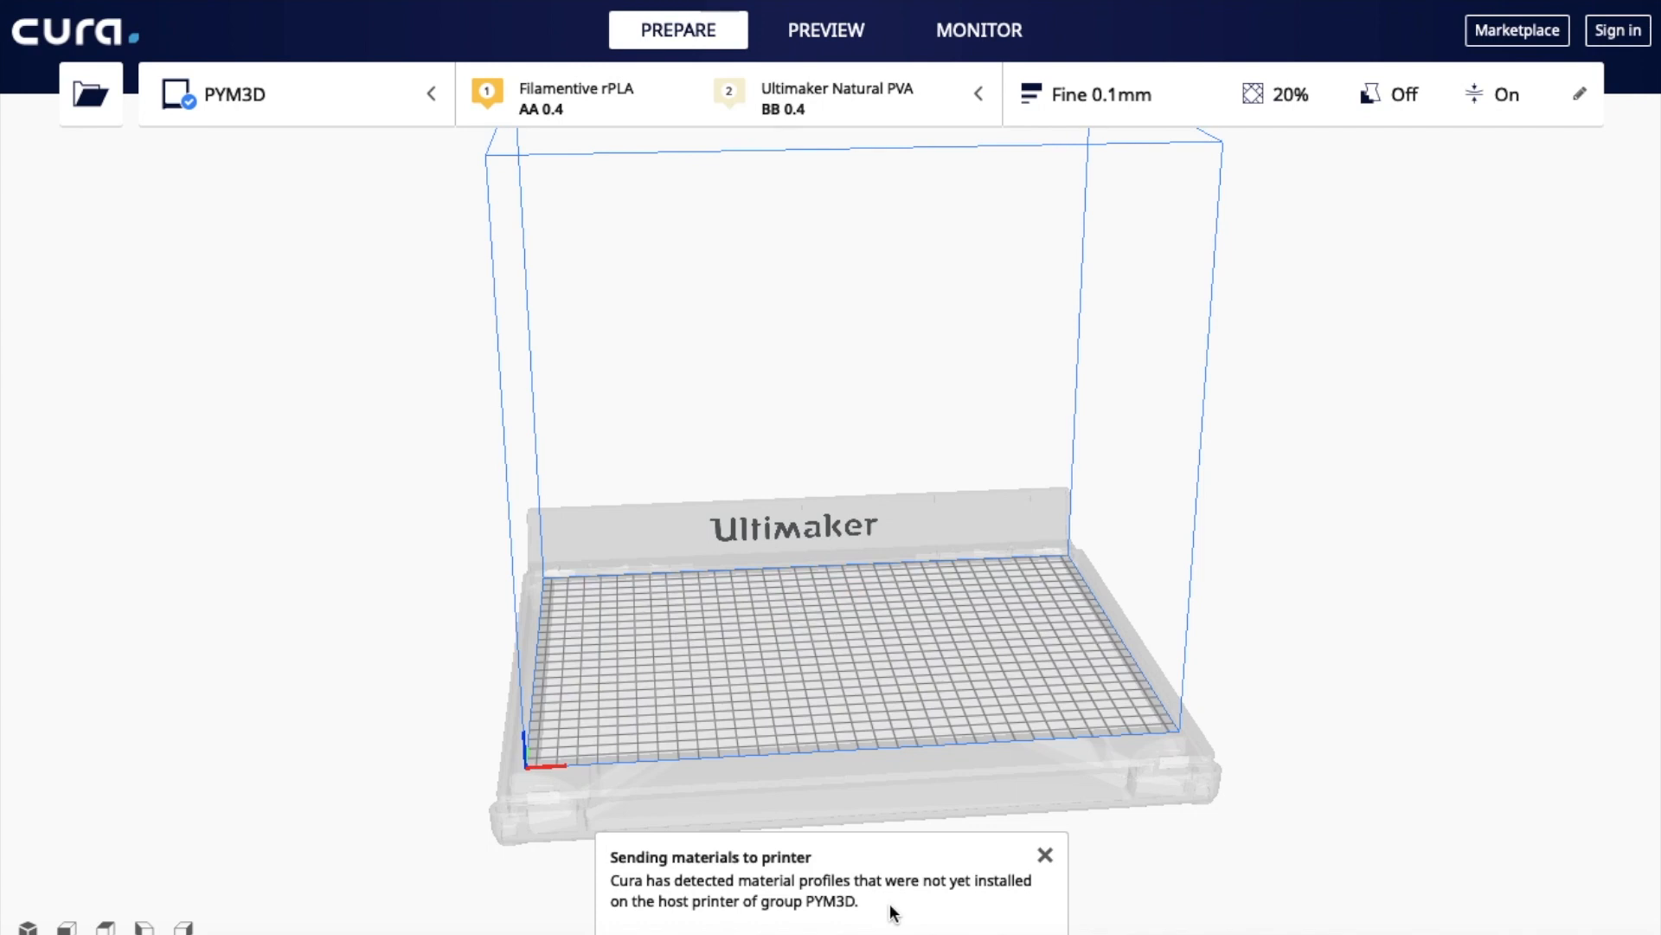
# Step: Dismiss the 'Sending materials to printer' notification
pyautogui.click(1042, 853)
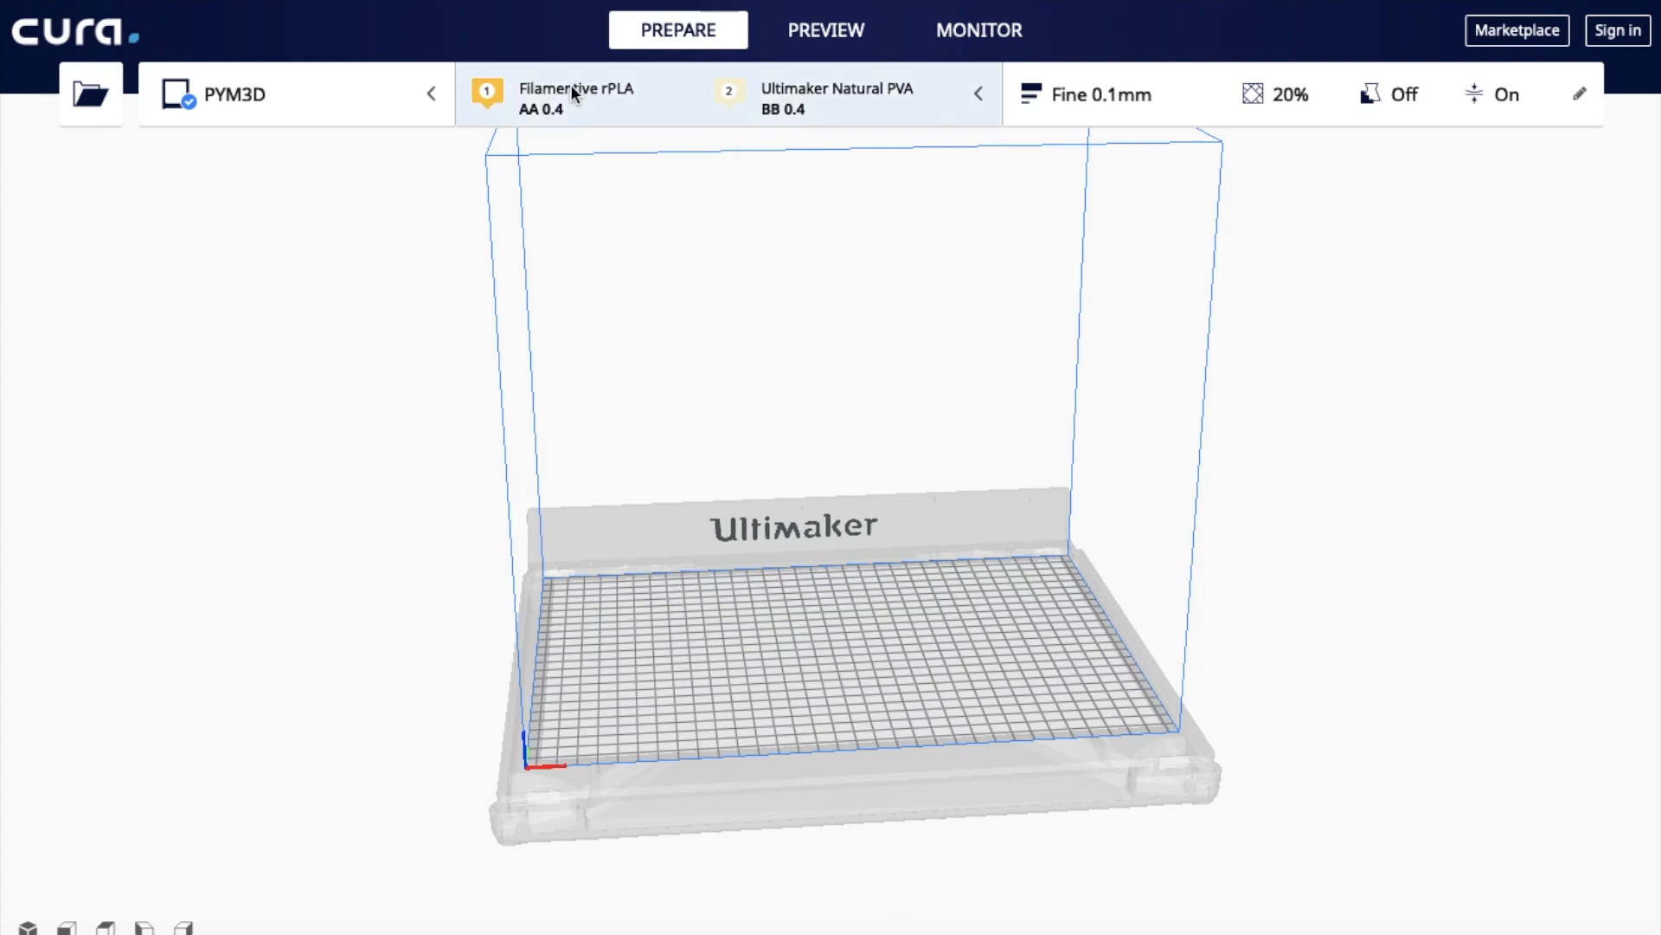
# Step: Assign DSM Novamid ID 1030 to extruder 1 via custom per-extruder settings
pyautogui.click(727, 93)
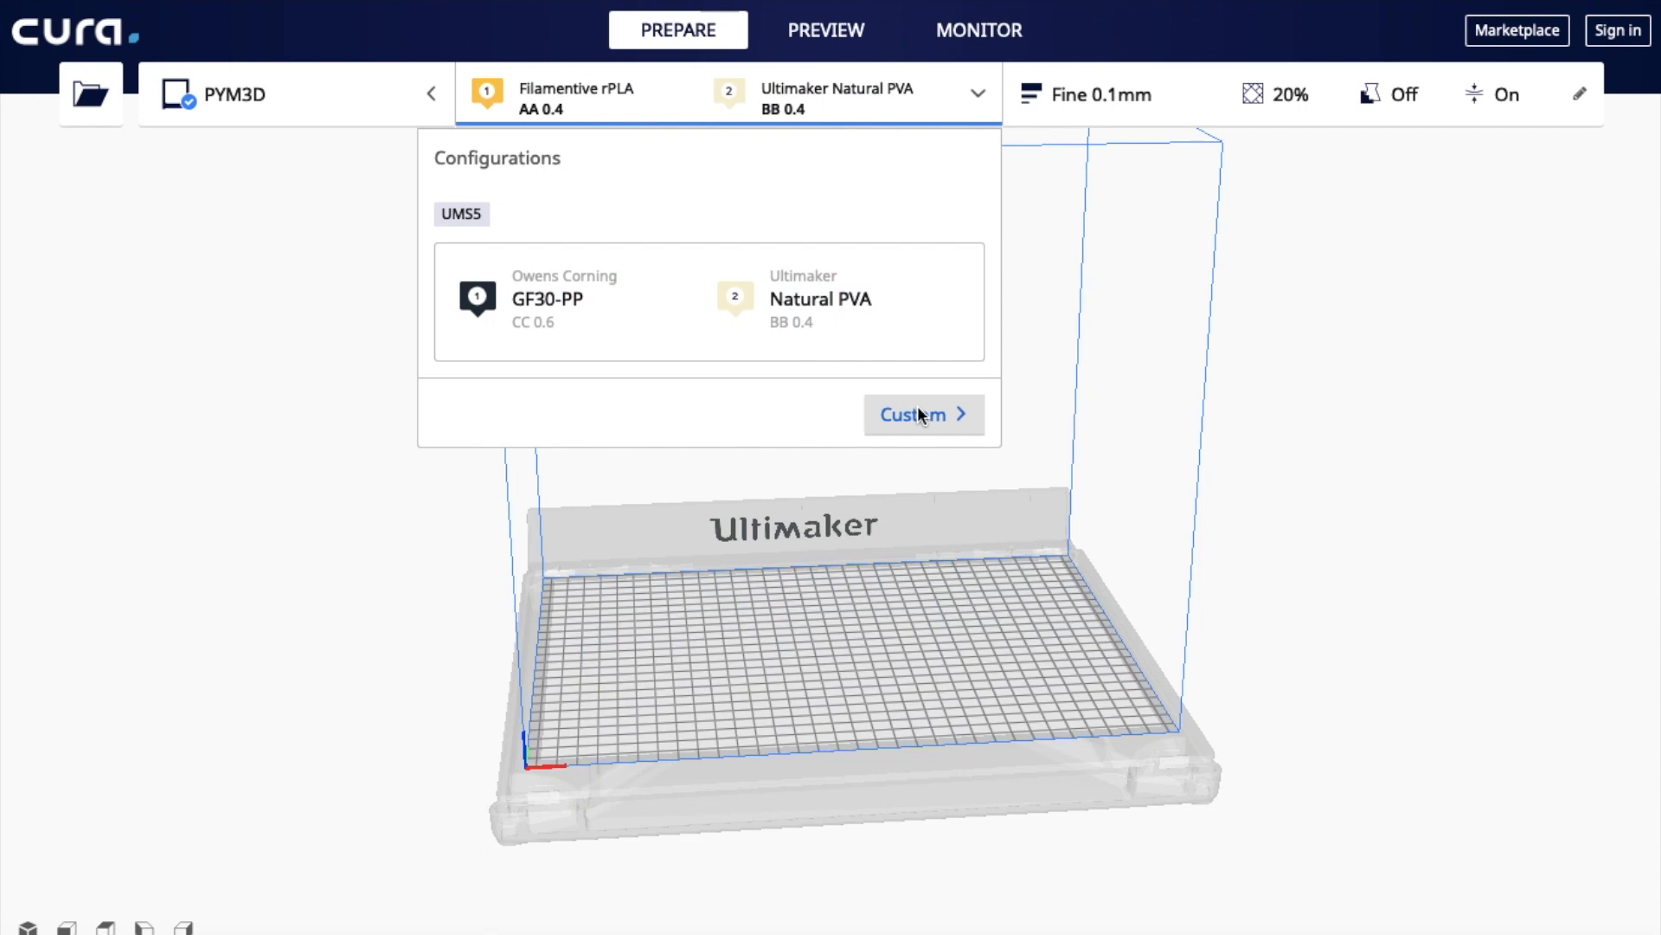
pyautogui.click(921, 413)
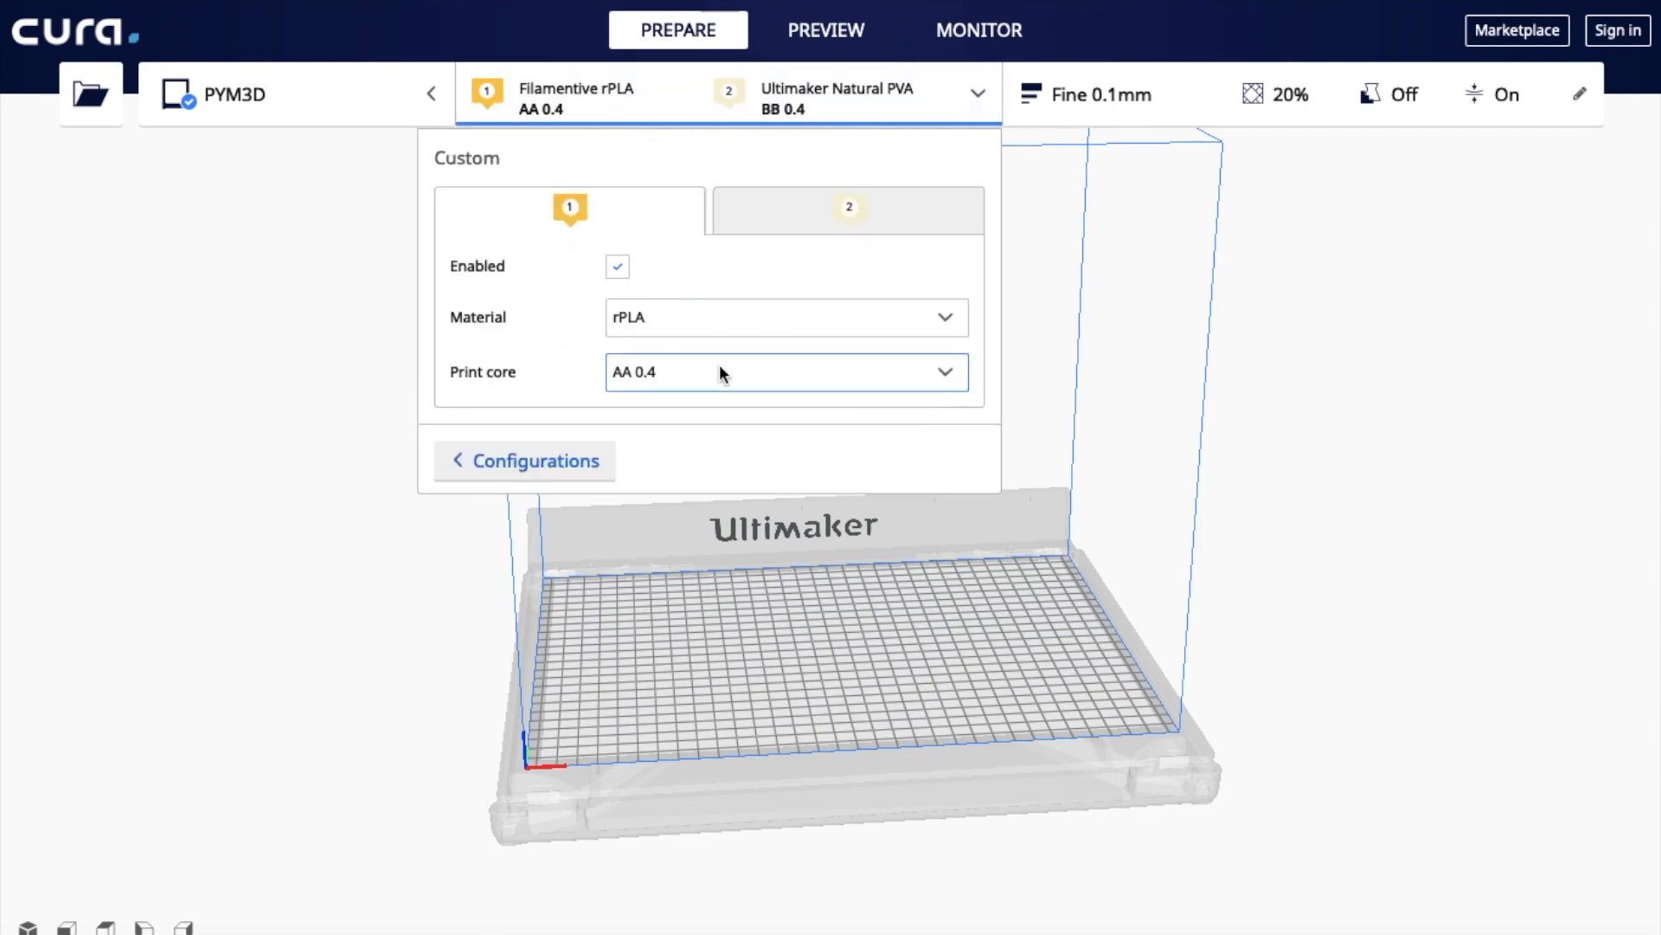
pyautogui.click(786, 316)
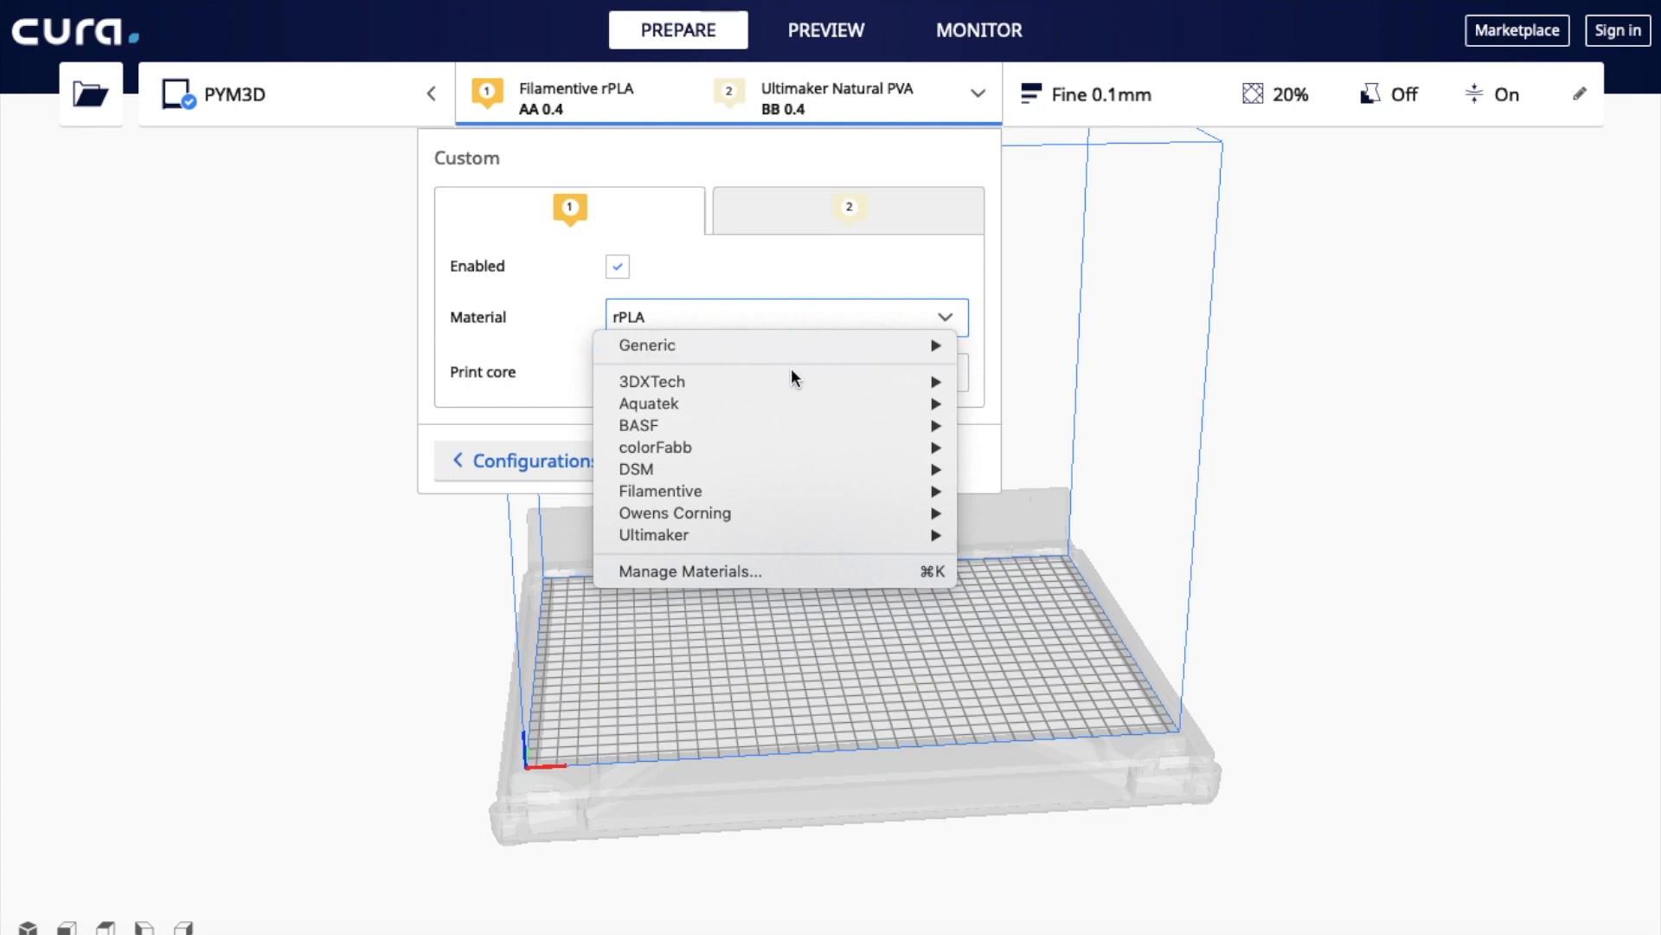
pyautogui.moveTo(635, 469)
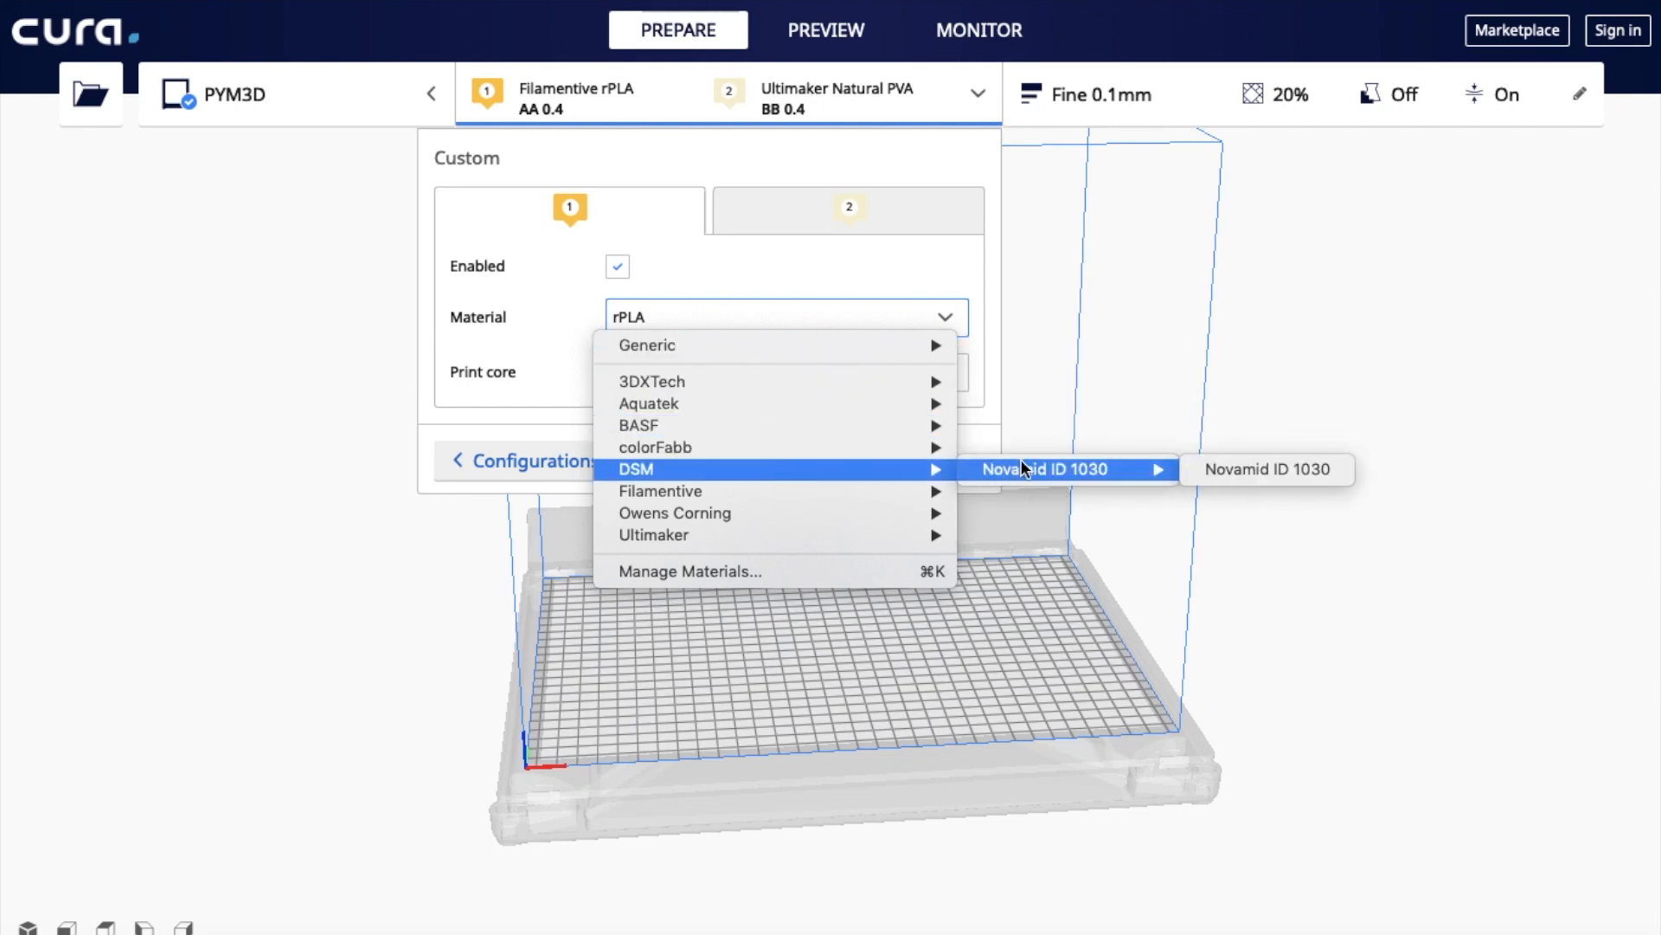
pyautogui.click(1265, 469)
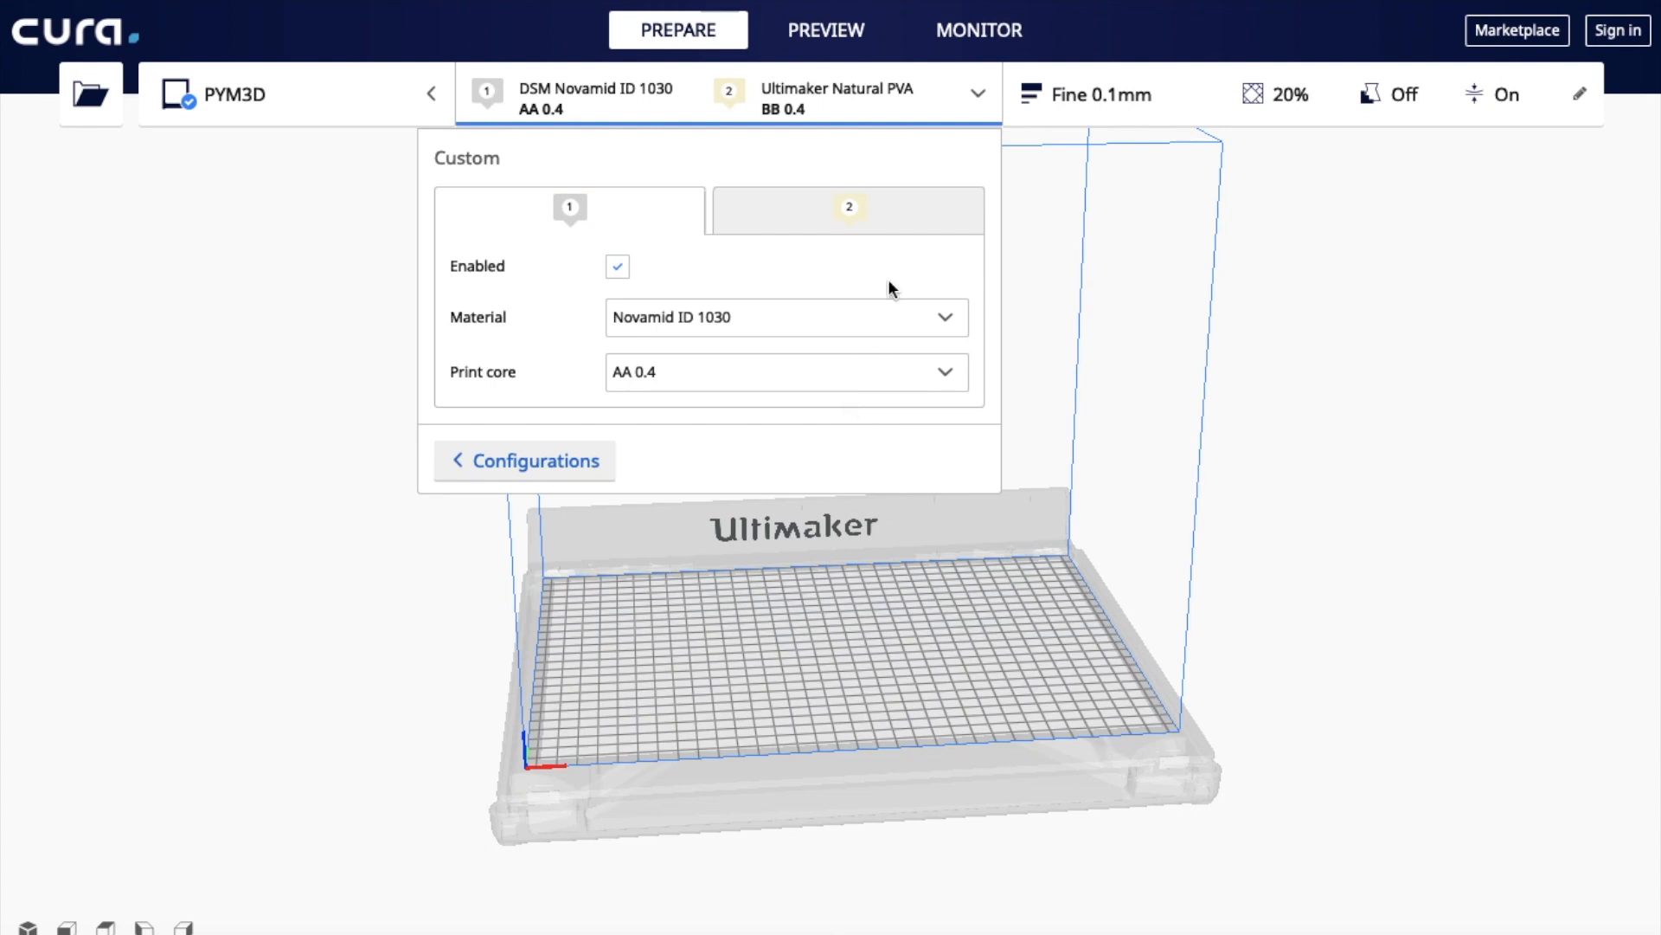
pyautogui.click(1067, 540)
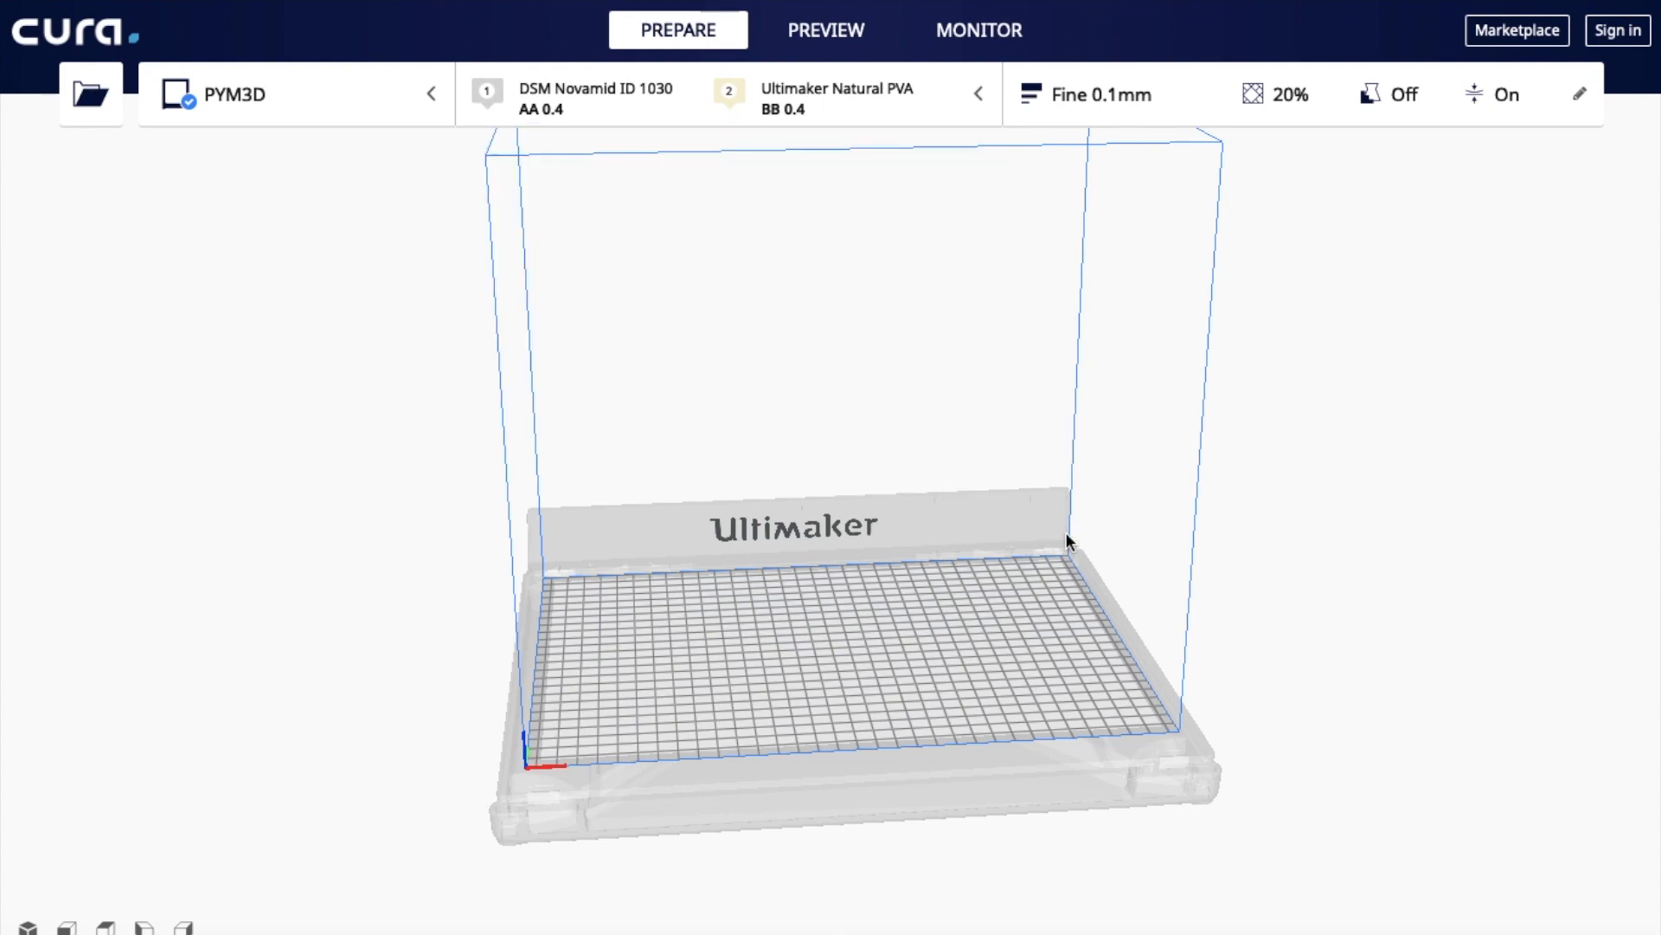